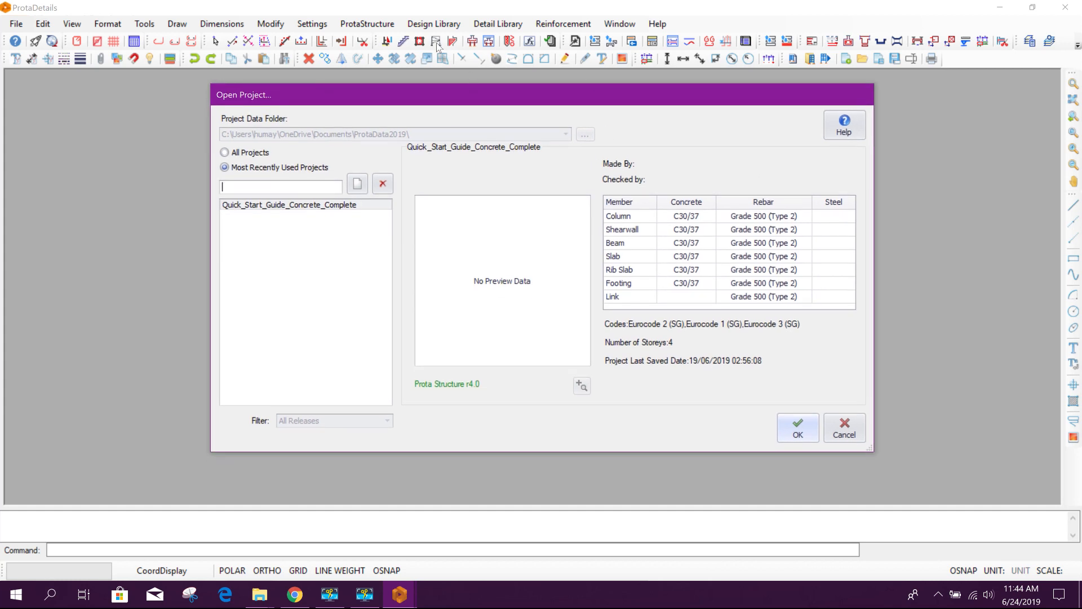
mouse_move(400, 49)
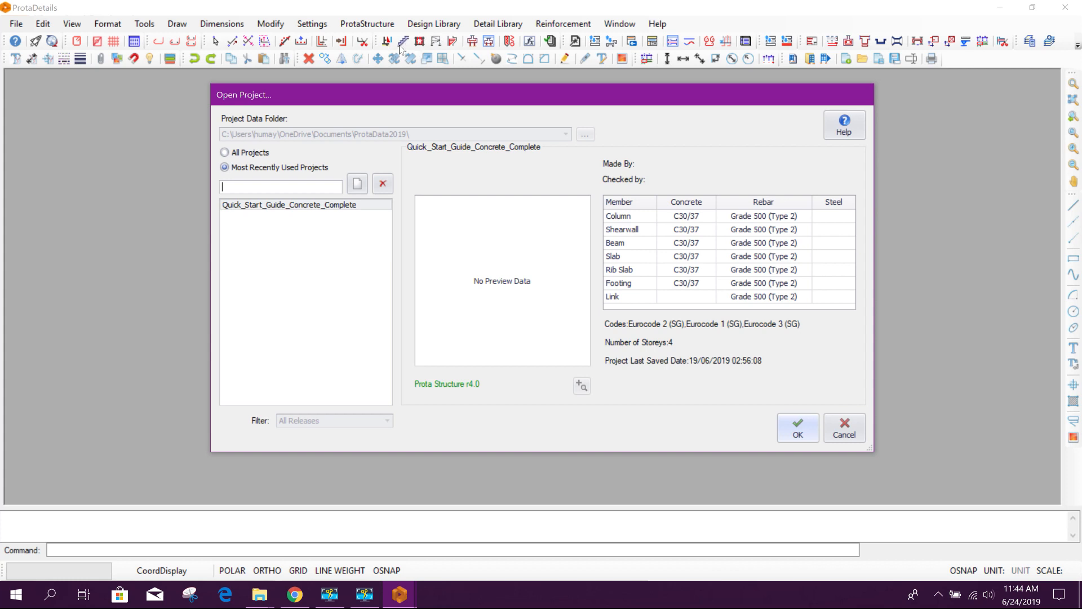
mouse_move(444, 101)
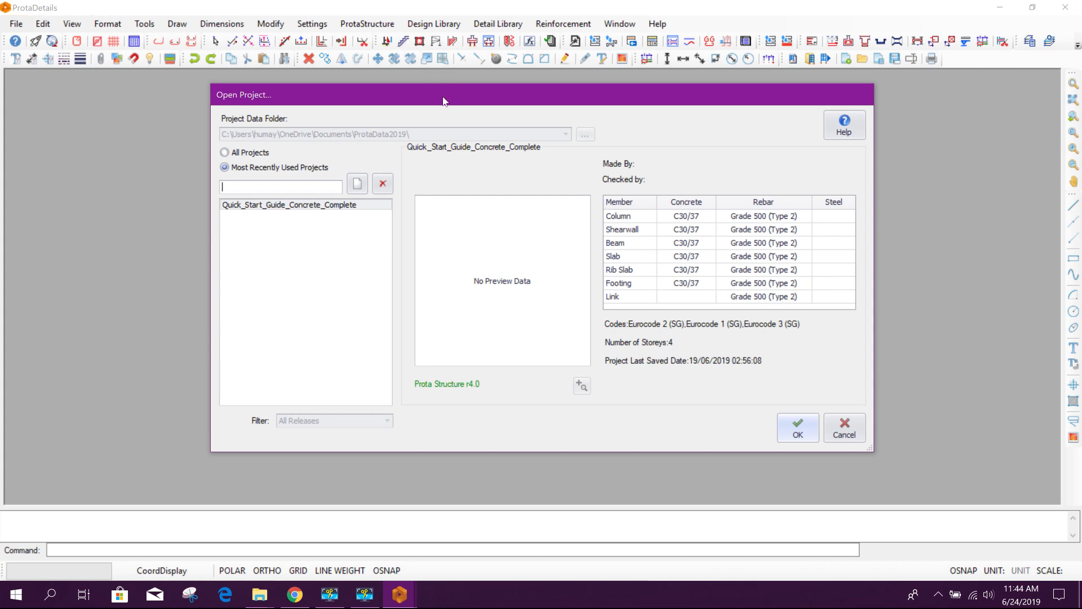
mouse_move(388, 46)
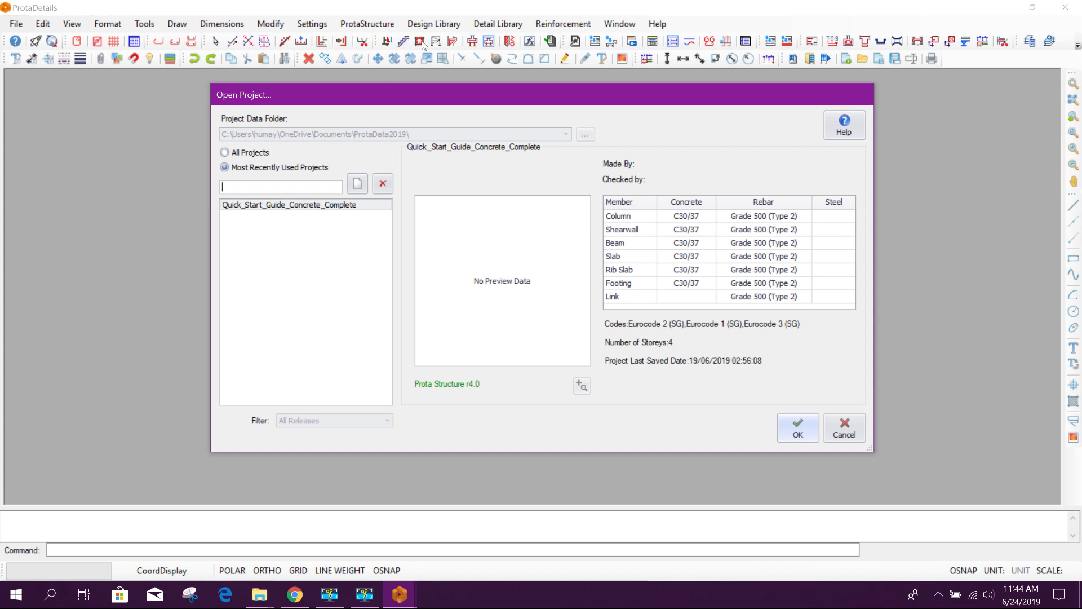
mouse_move(439, 49)
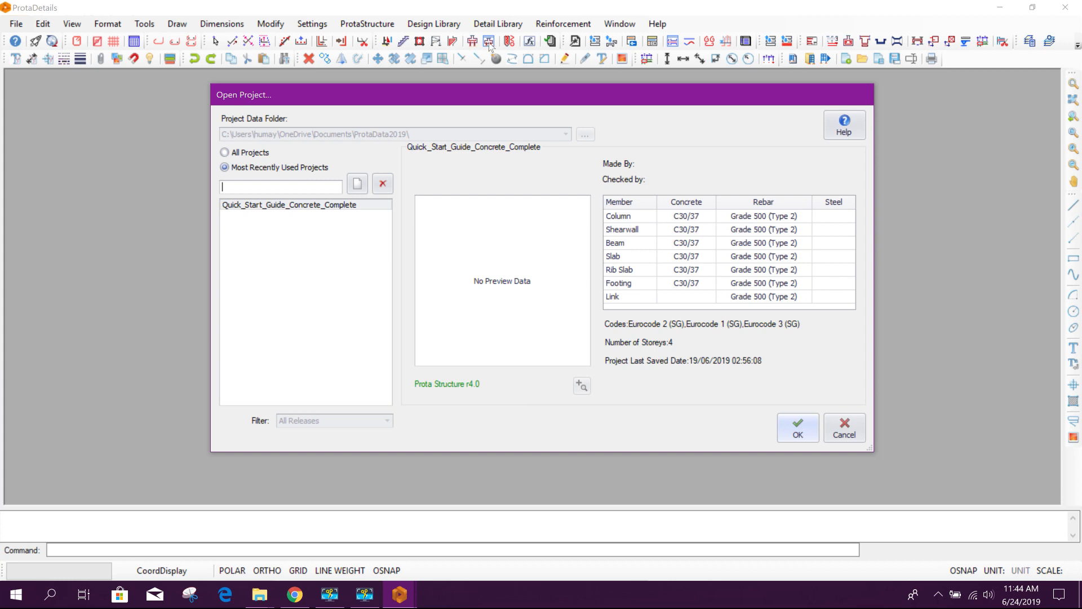
mouse_move(514, 46)
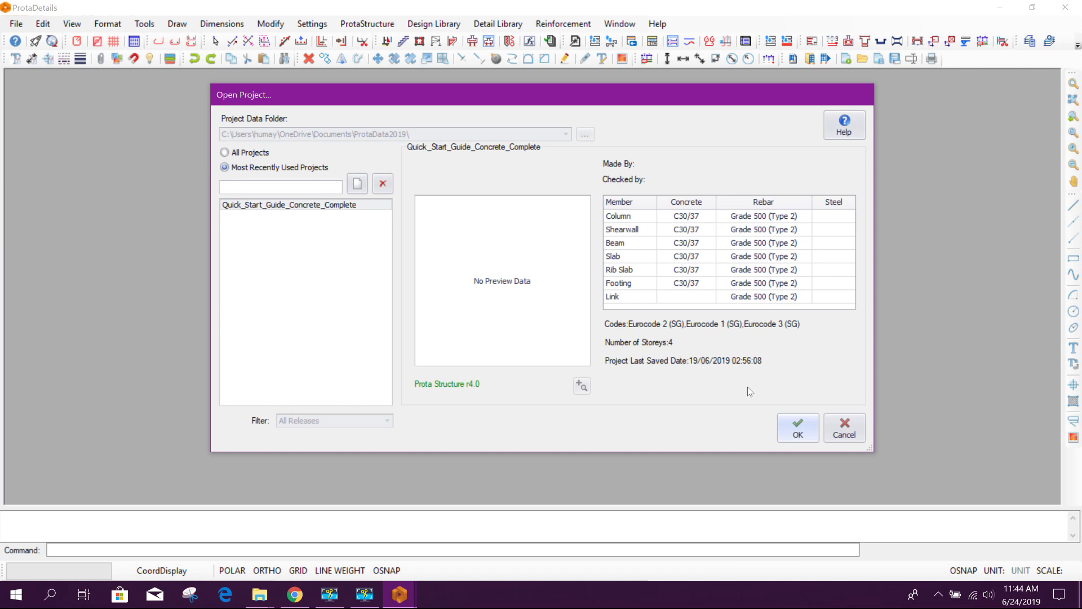
- Open the Quick_Start_Guide_Concrete_Complete project from the recent projects list
click(797, 426)
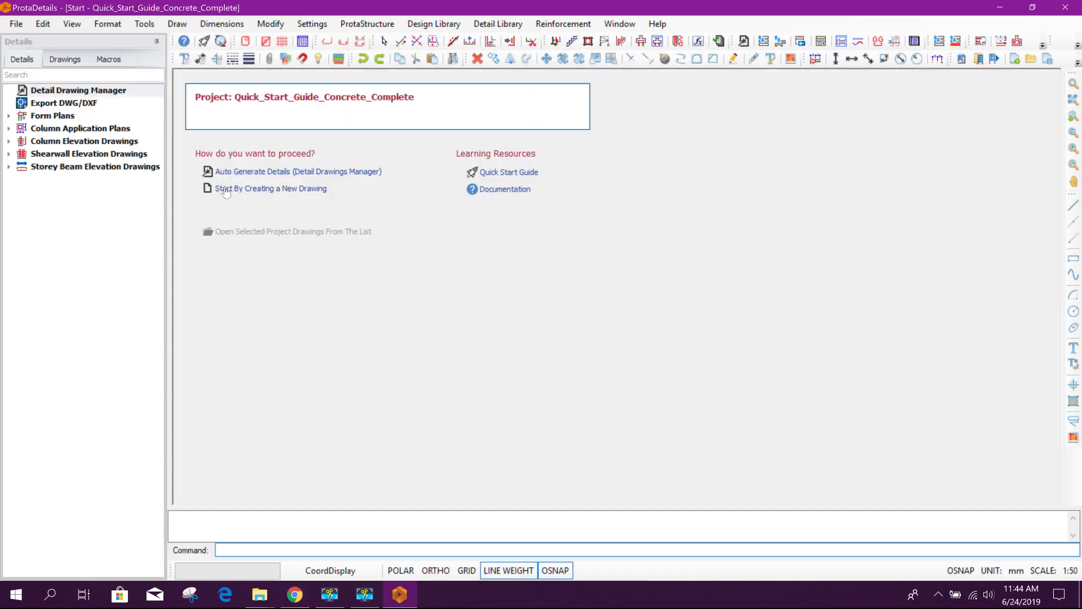
- Create a new blank drawing and launch Corbel Design & Detailing
click(272, 188)
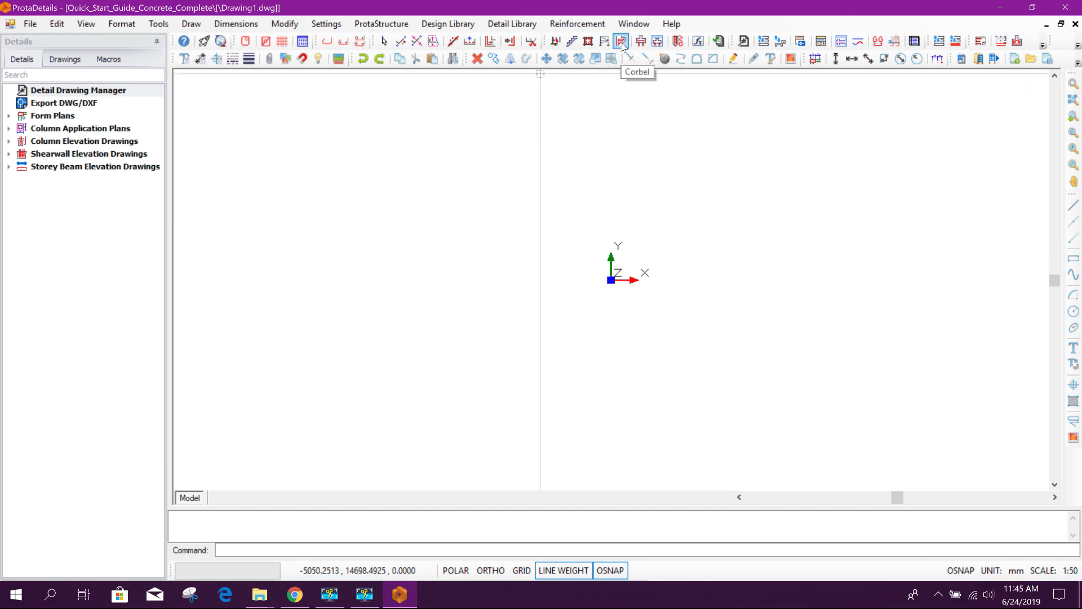
click(620, 41)
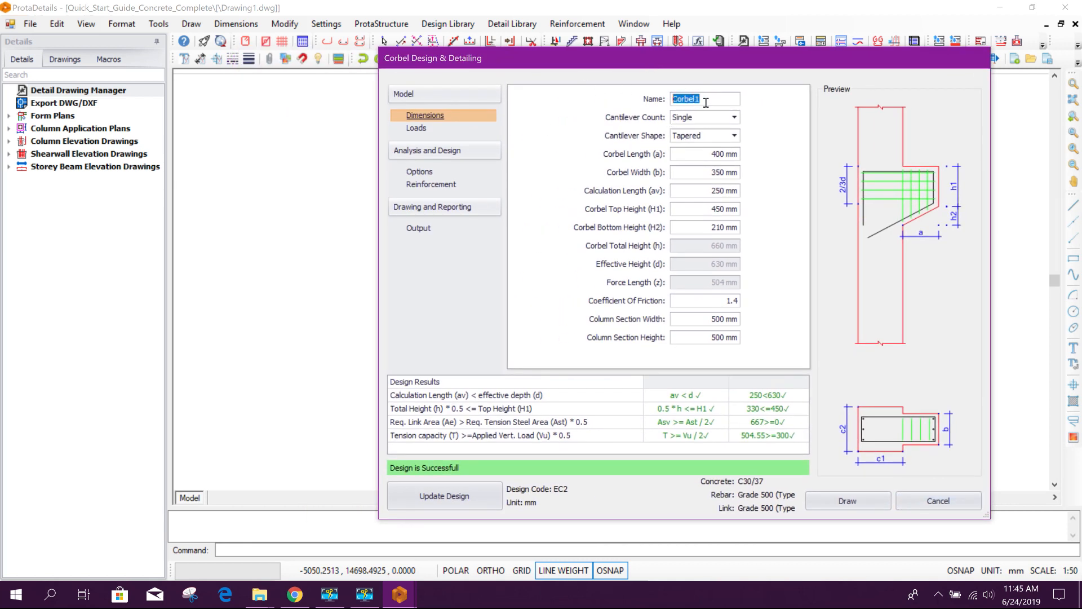
mouse_move(712, 125)
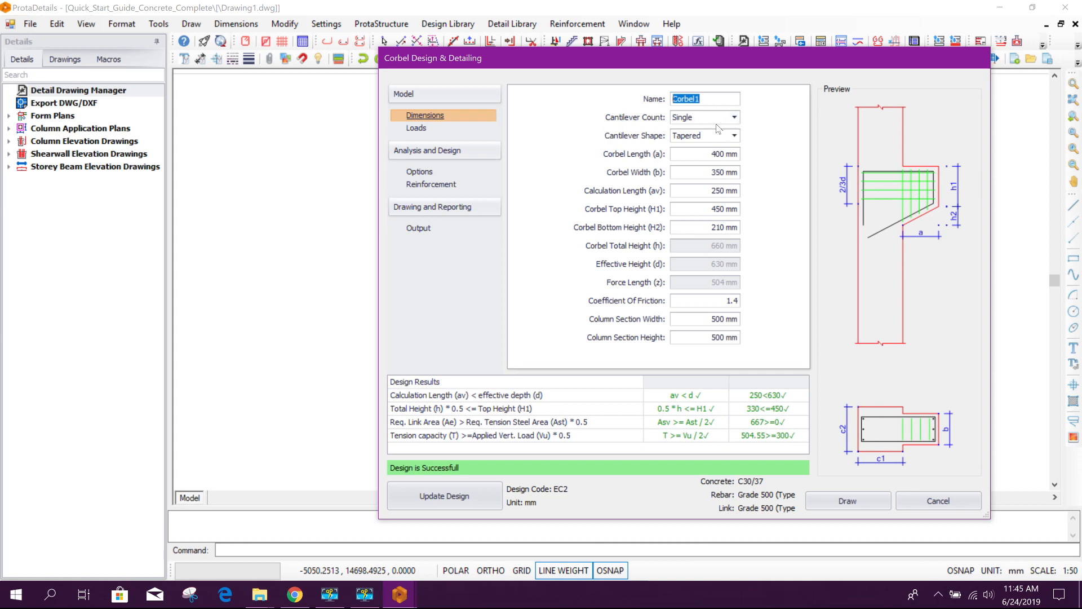
- Set Cantilever Count to Double, Cantilever Shape to Tapered and Corbel Length (a) to 500 mm
click(734, 116)
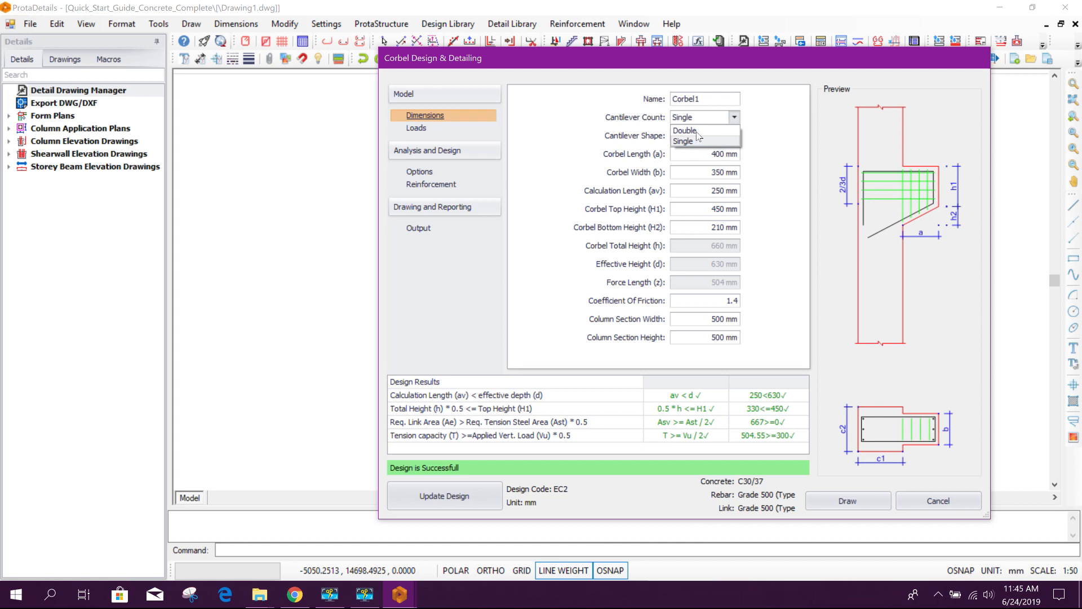
click(685, 131)
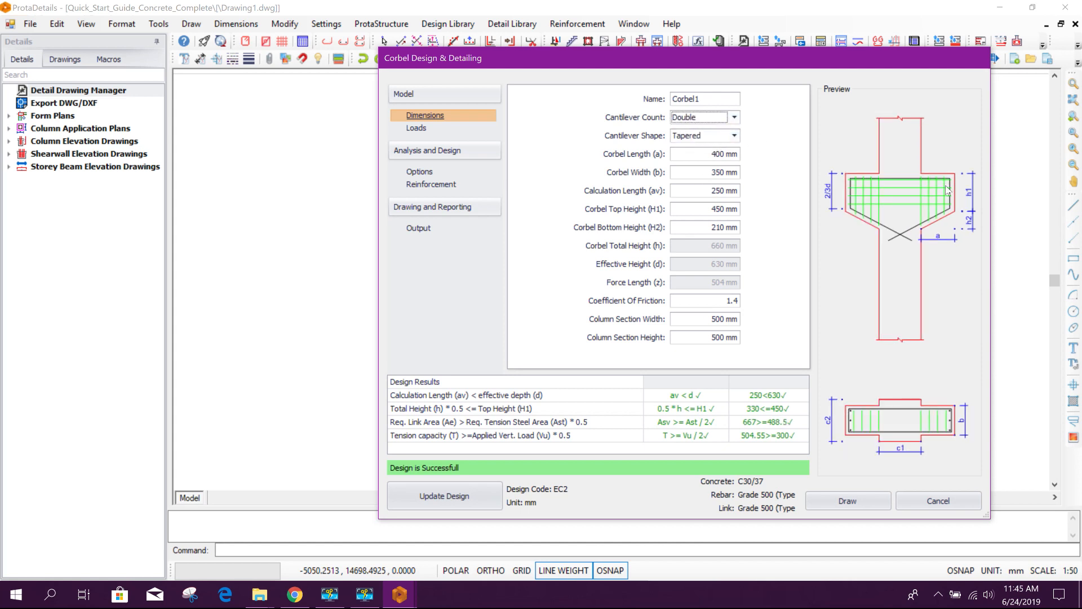
click(734, 135)
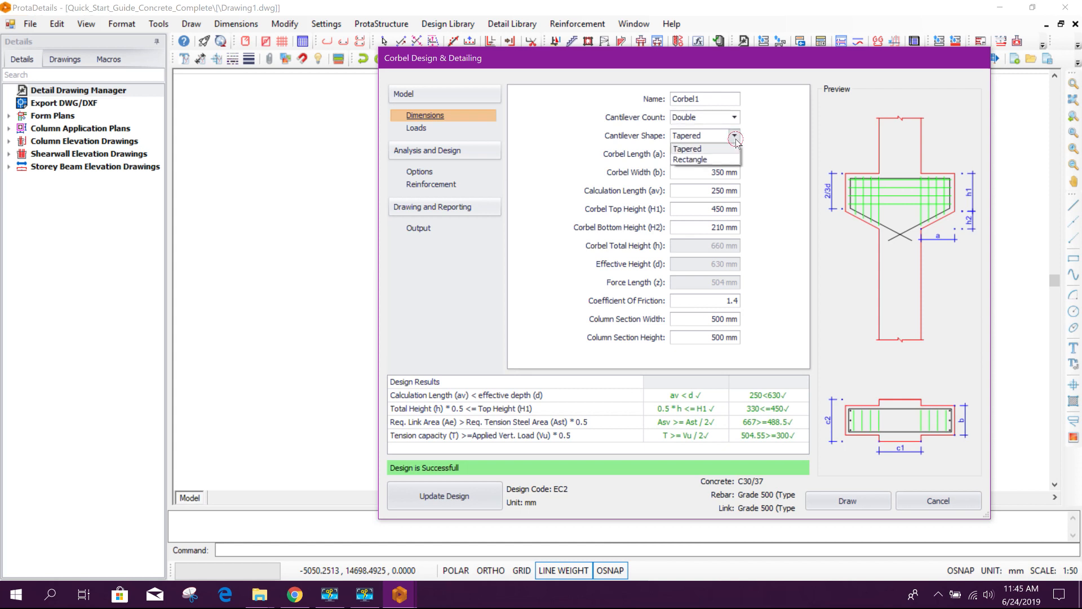
click(690, 158)
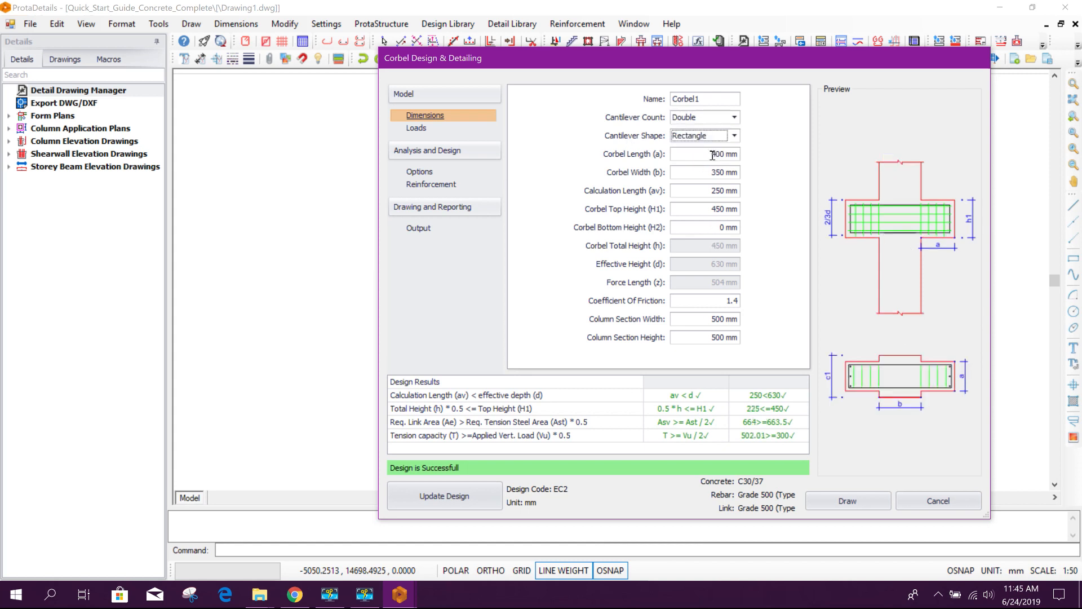
click(731, 135)
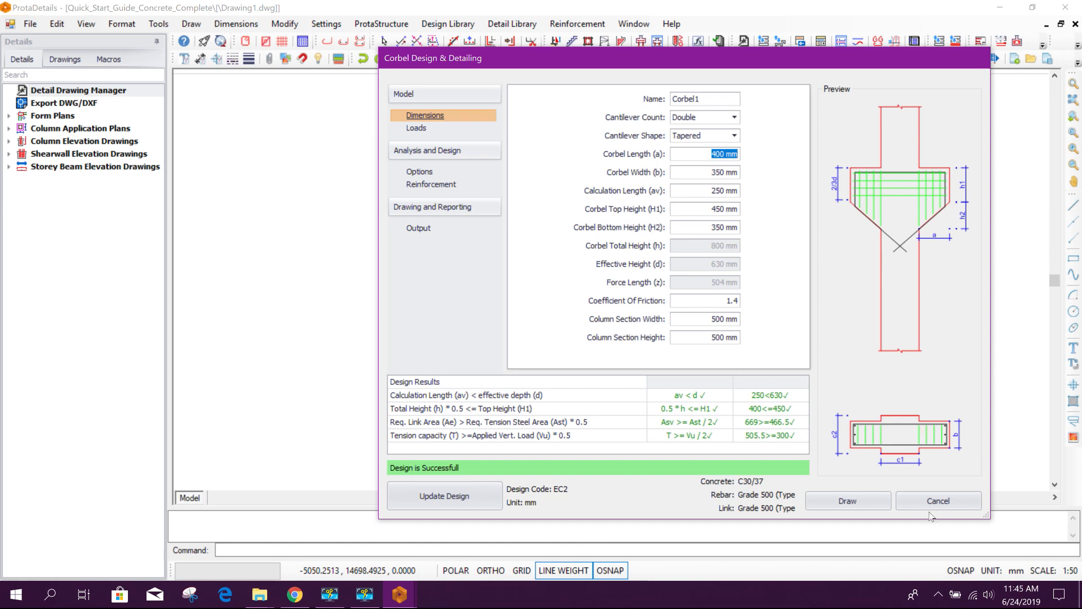
mouse_move(929, 245)
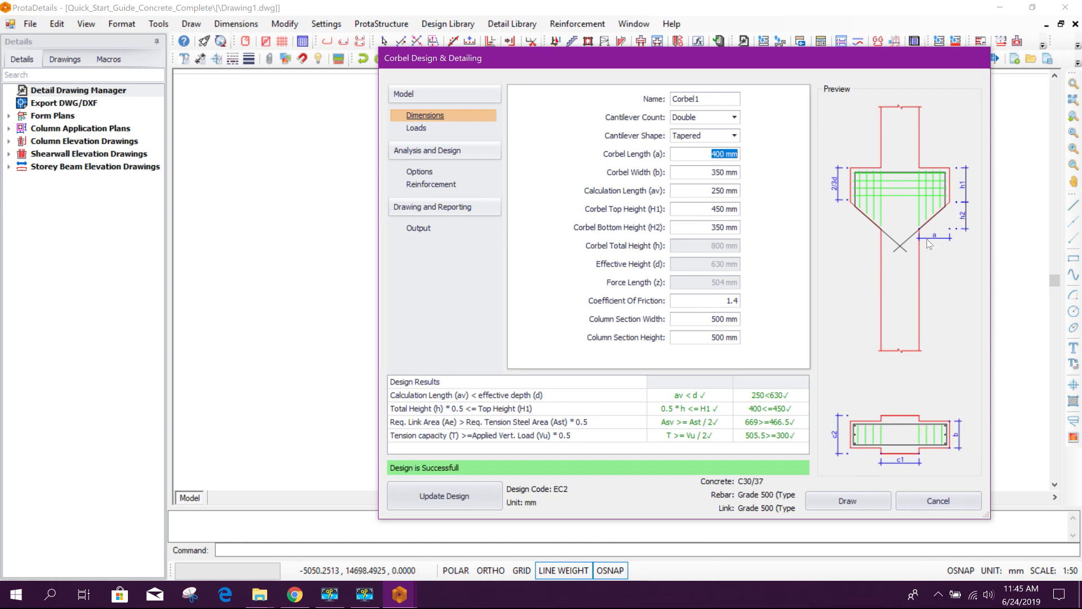
text(5)
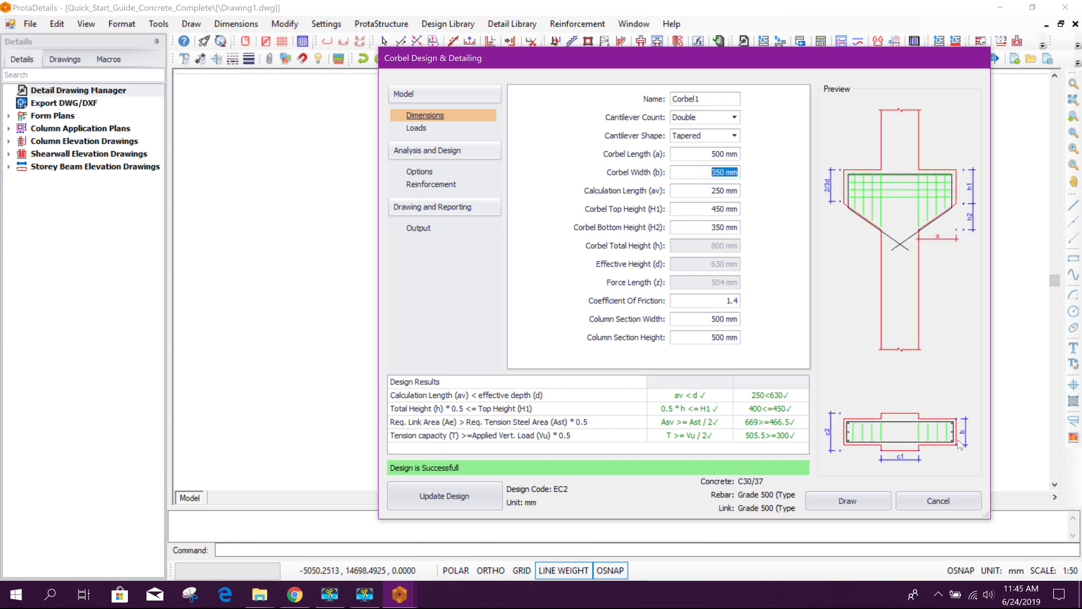
mouse_move(957, 231)
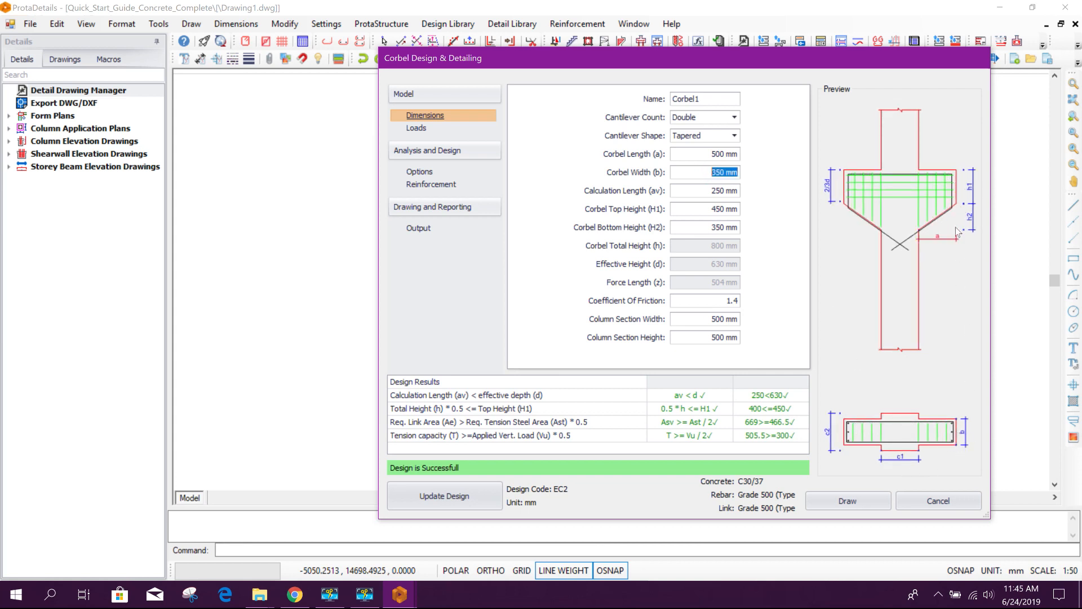
mouse_move(751, 230)
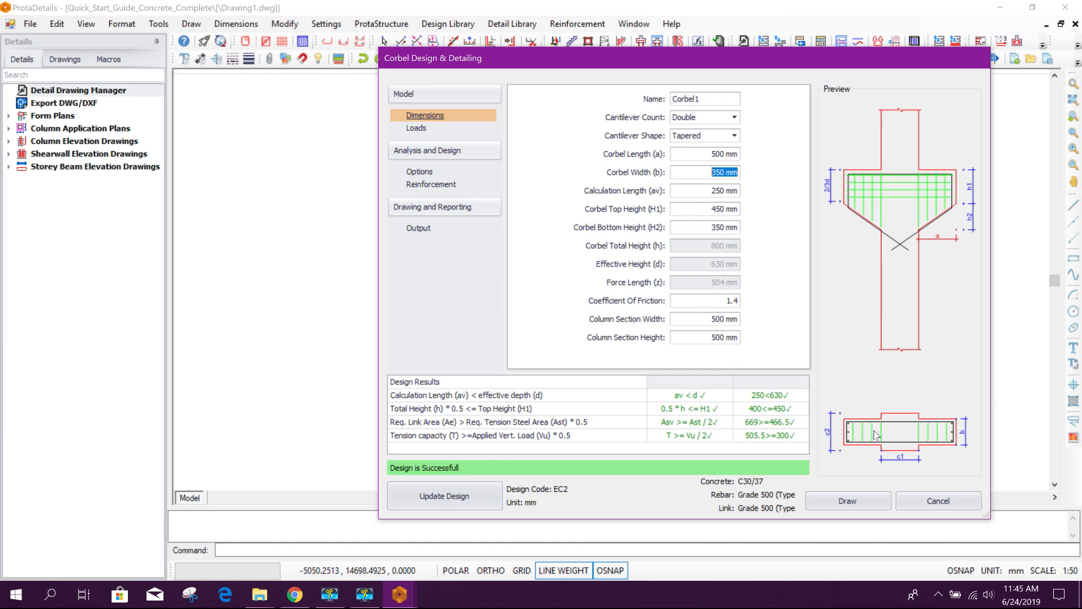
mouse_move(724, 202)
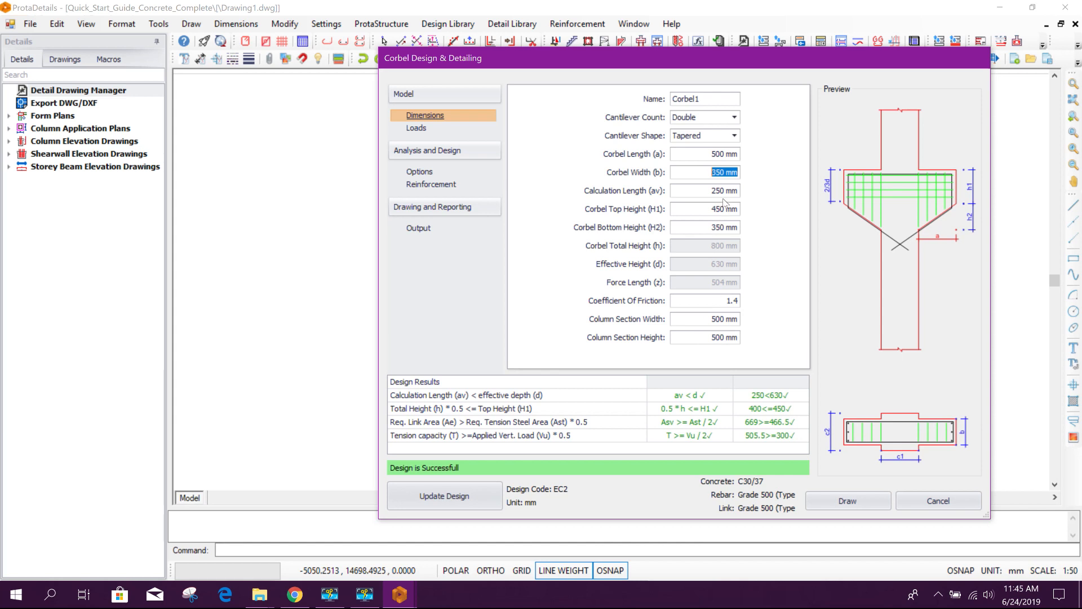
click(703, 319)
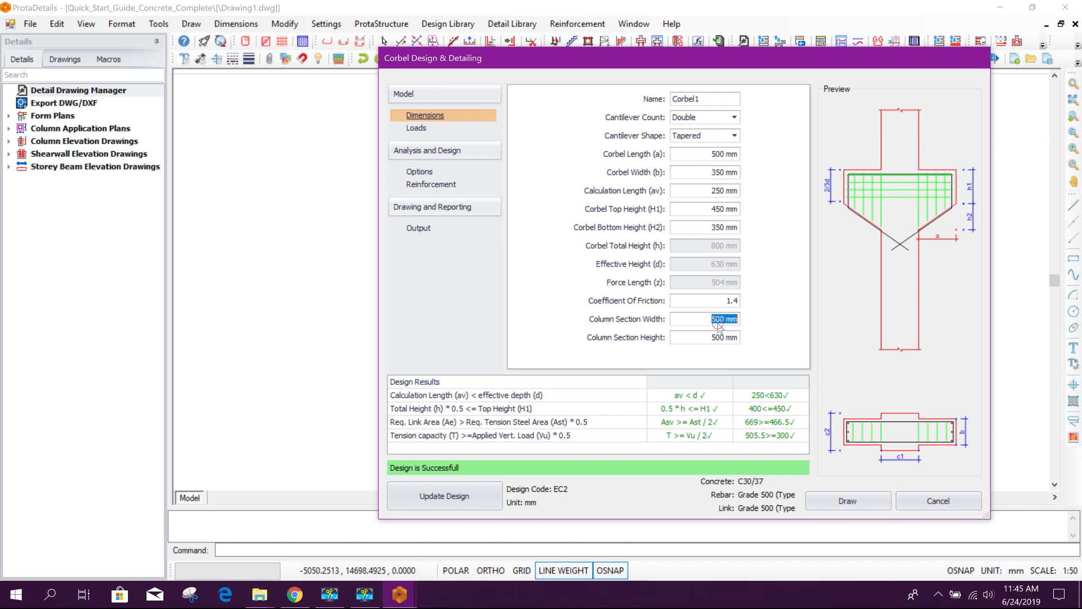
- Set Corbel Top Height (H1) to 500 mm and Corbel Bottom Height (H2) to 400 mm
click(705, 337)
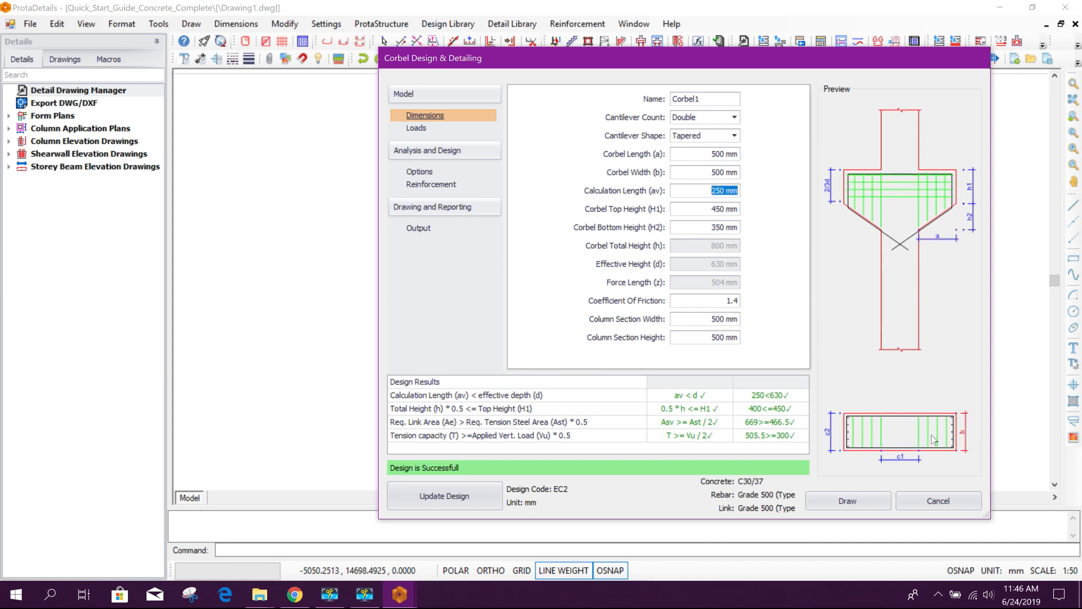
click(703, 319)
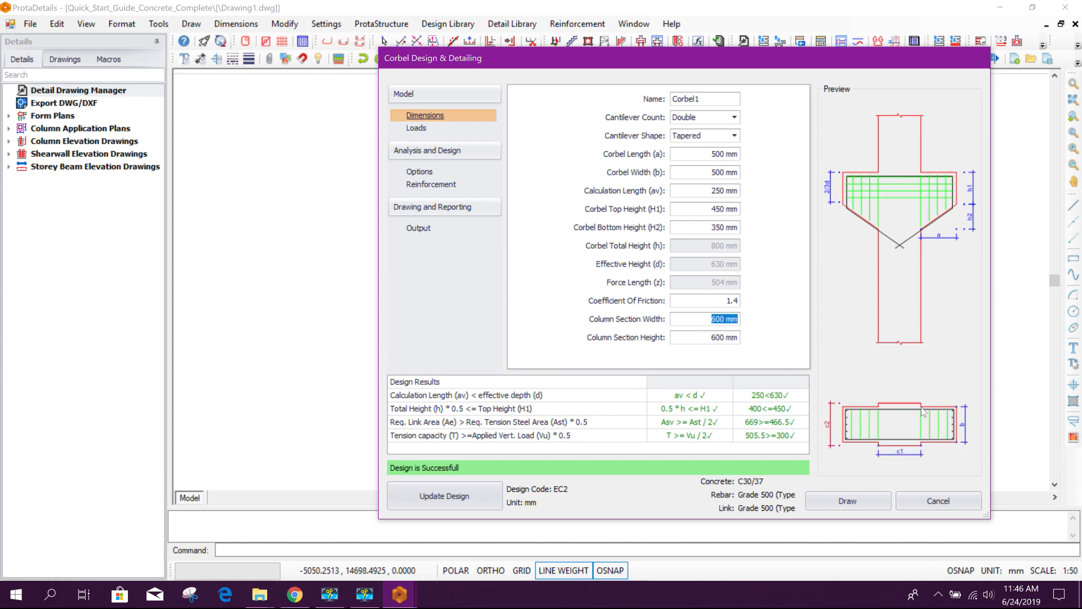
mouse_move(948, 416)
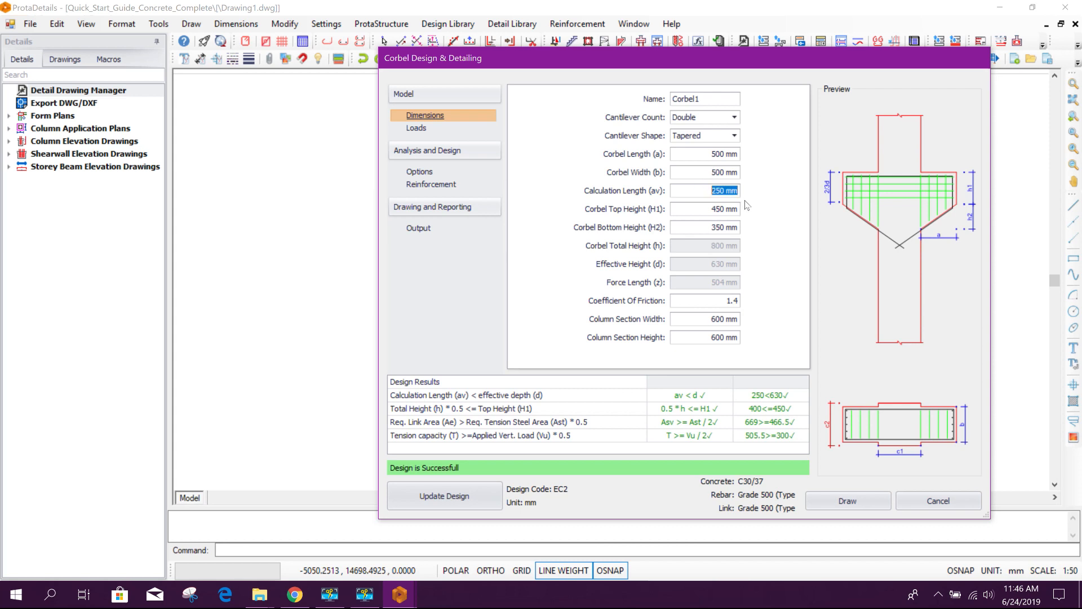
mouse_move(971, 202)
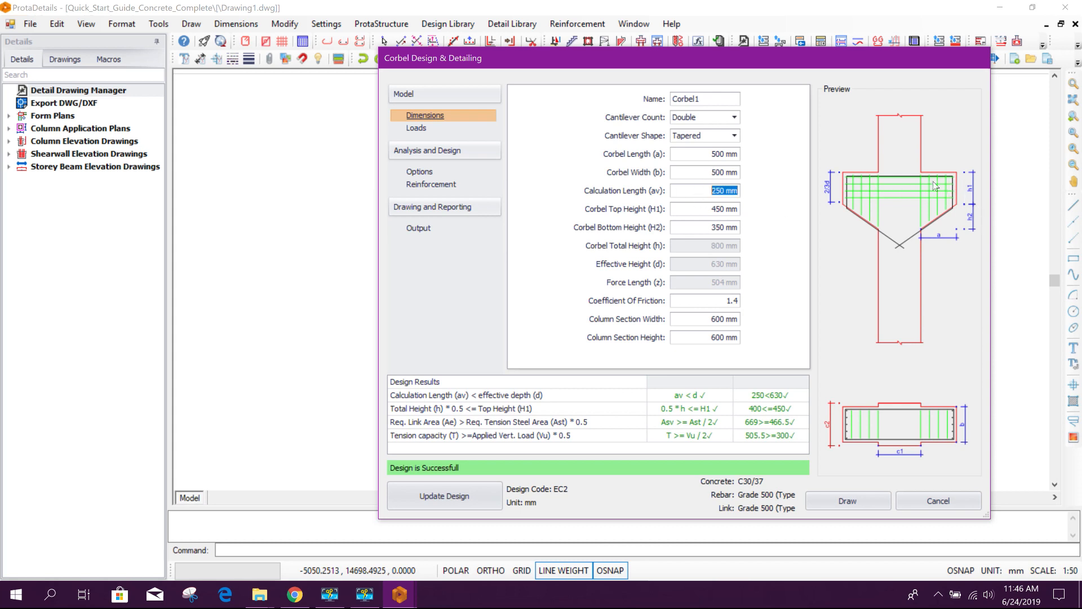
mouse_move(949, 200)
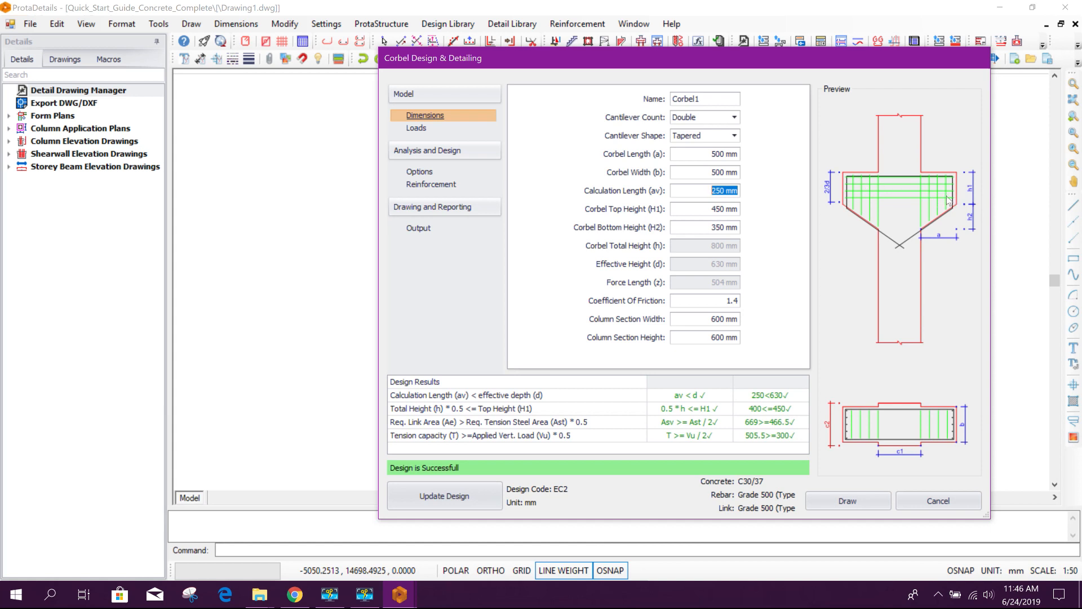
mouse_move(731, 204)
text(200)
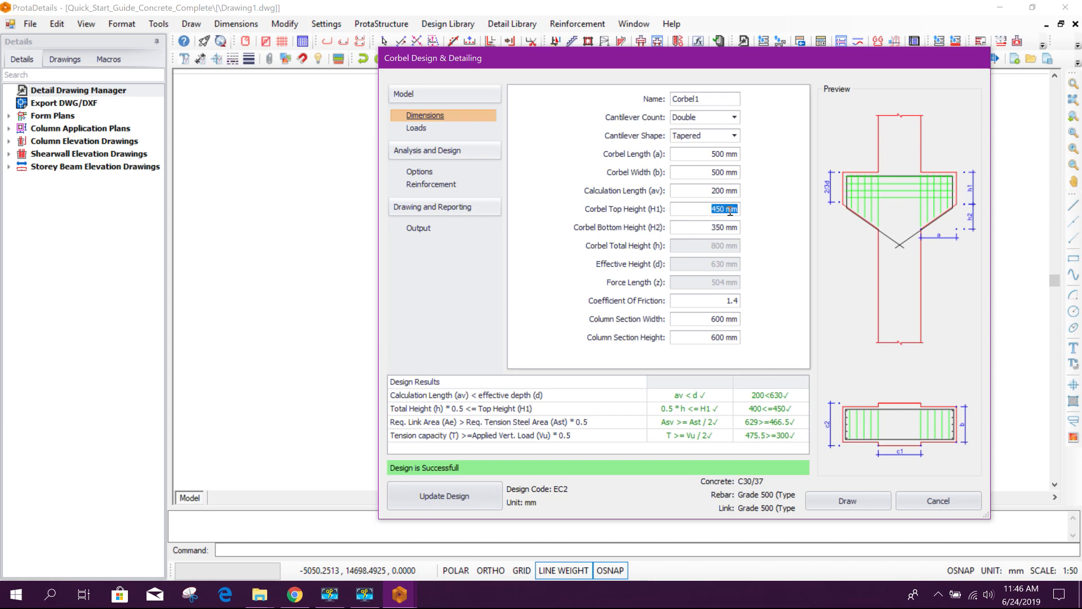
mouse_move(977, 186)
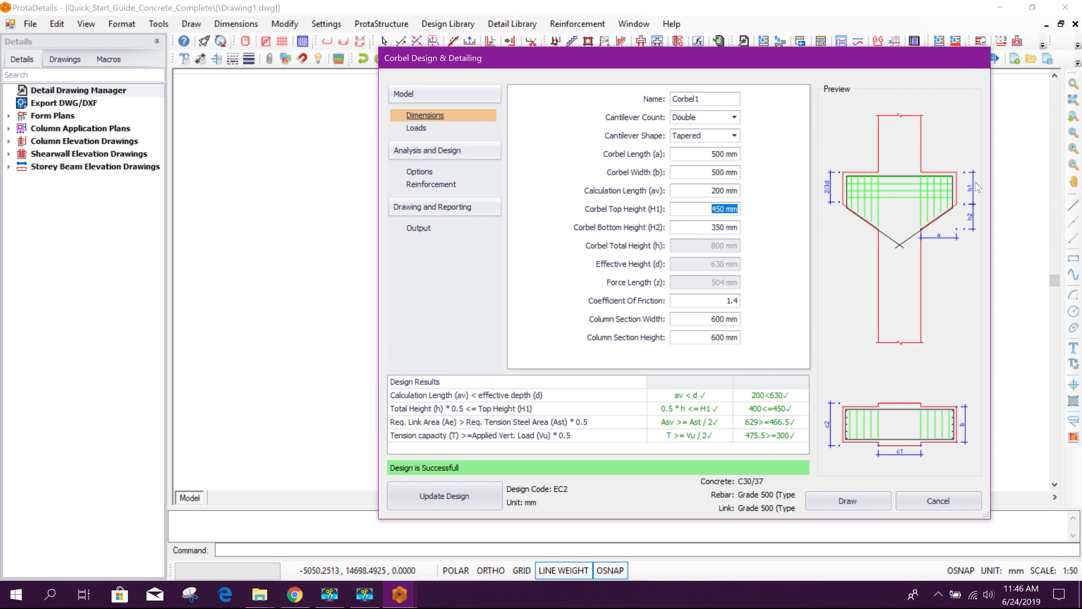
click(718, 209)
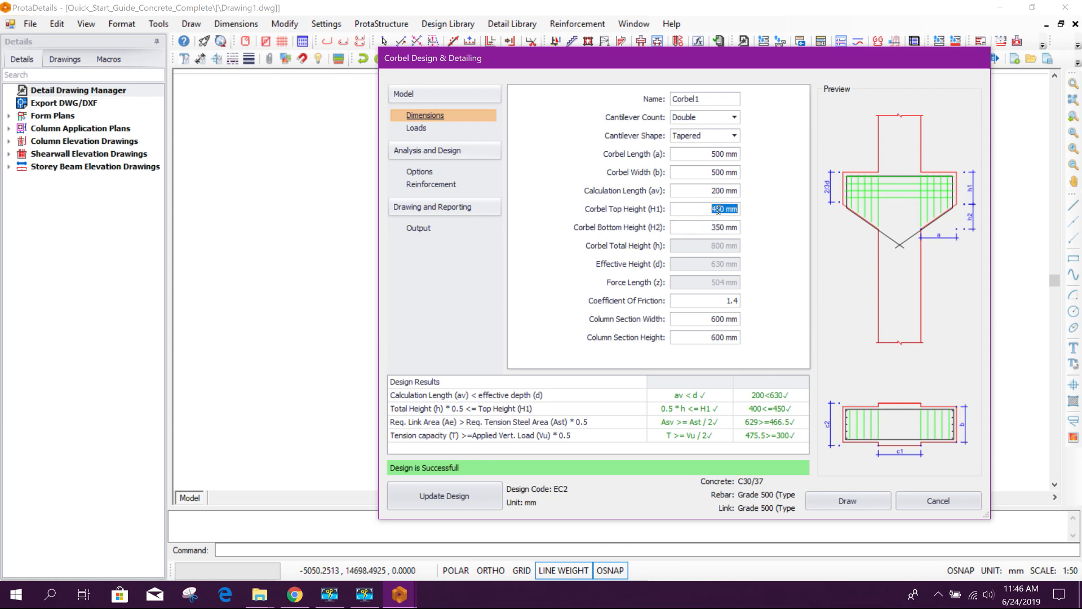
click(703, 209)
text(500)
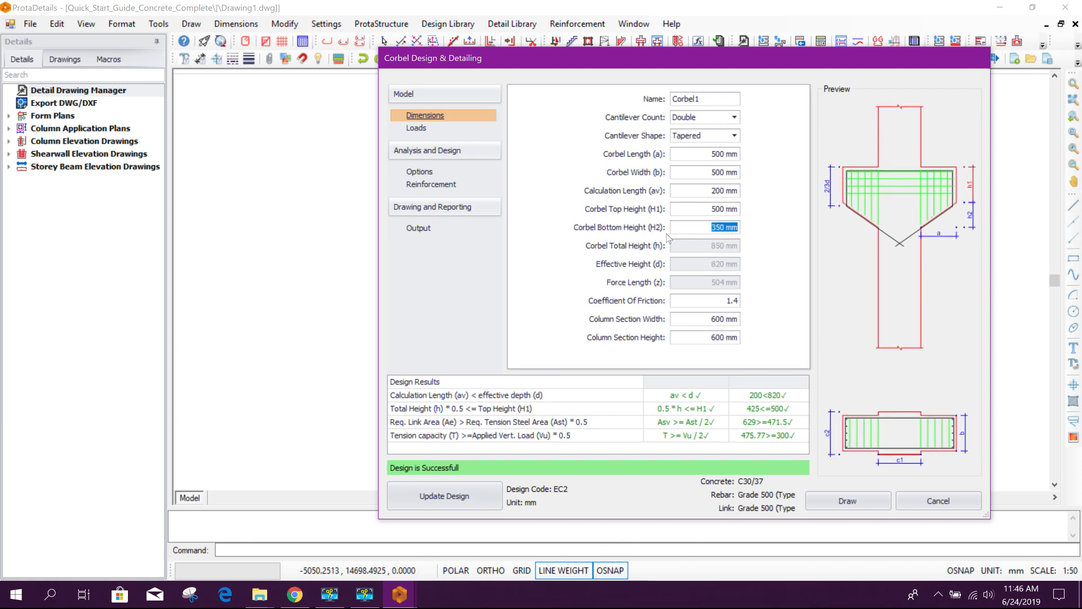
mouse_move(759, 254)
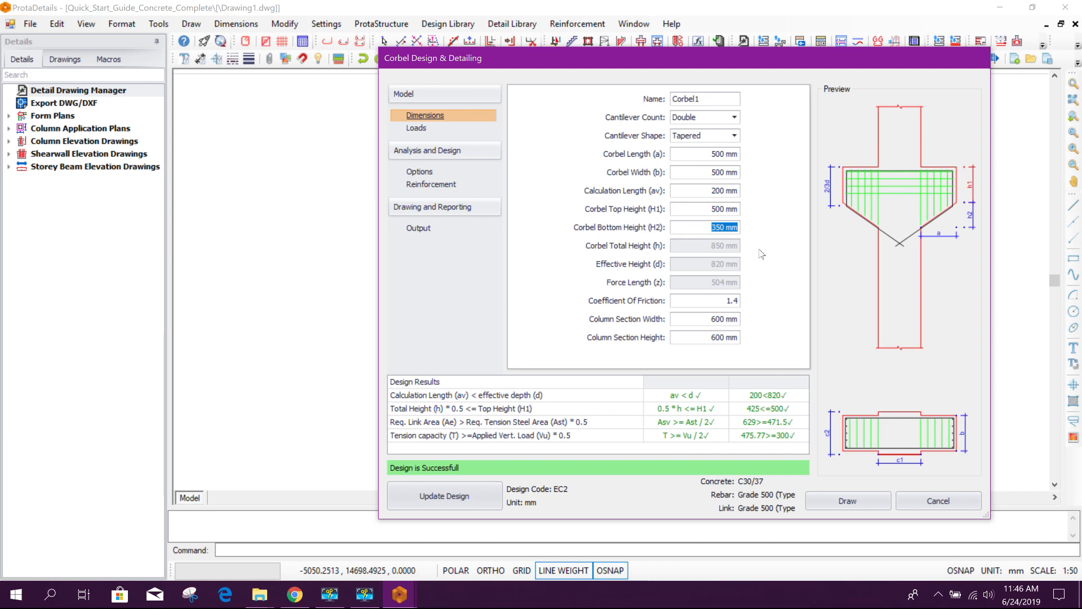
text(400)
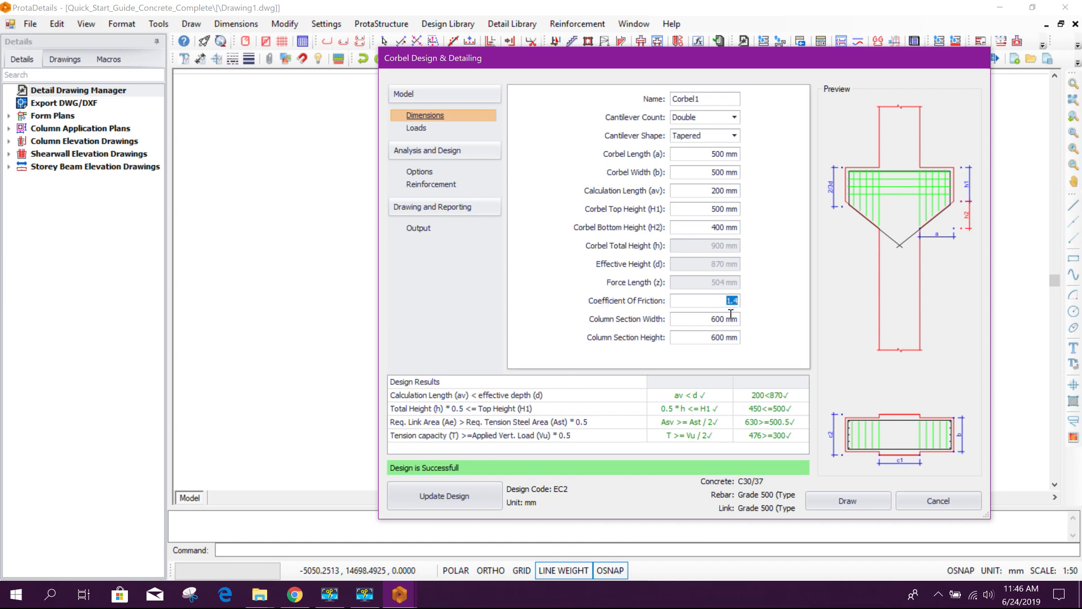
click(704, 318)
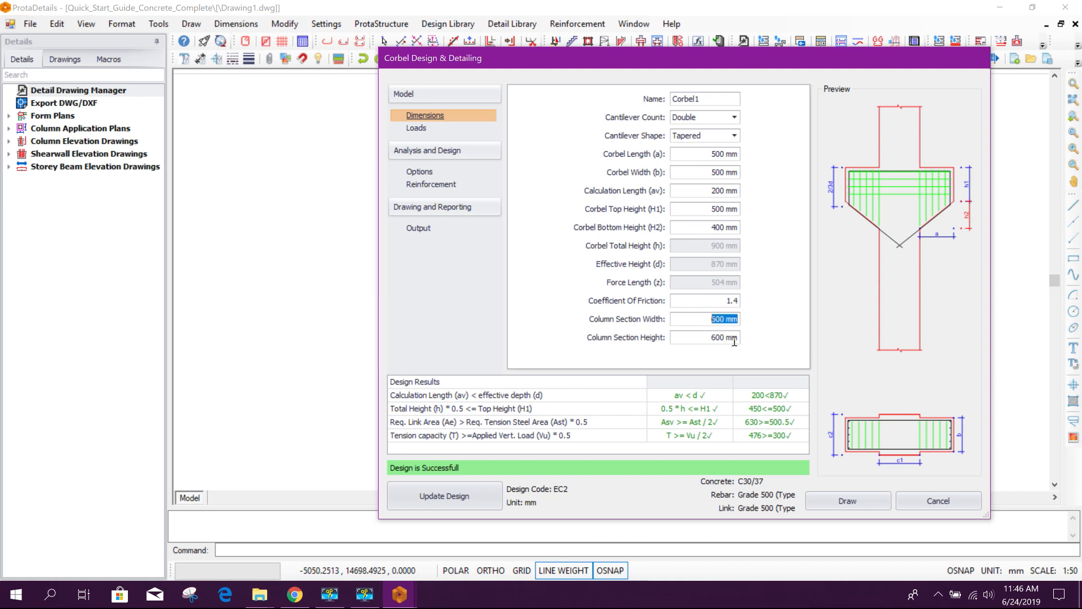
- Enter vertical loads 700 kN and 750 kN with 25 kN horizontal load on each side
click(416, 127)
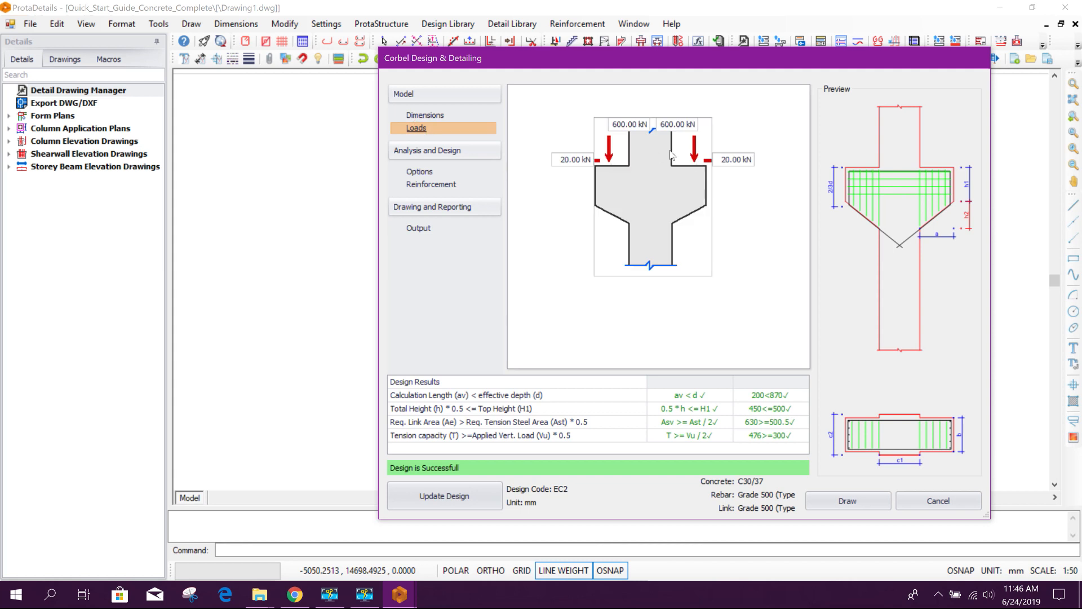
click(628, 124)
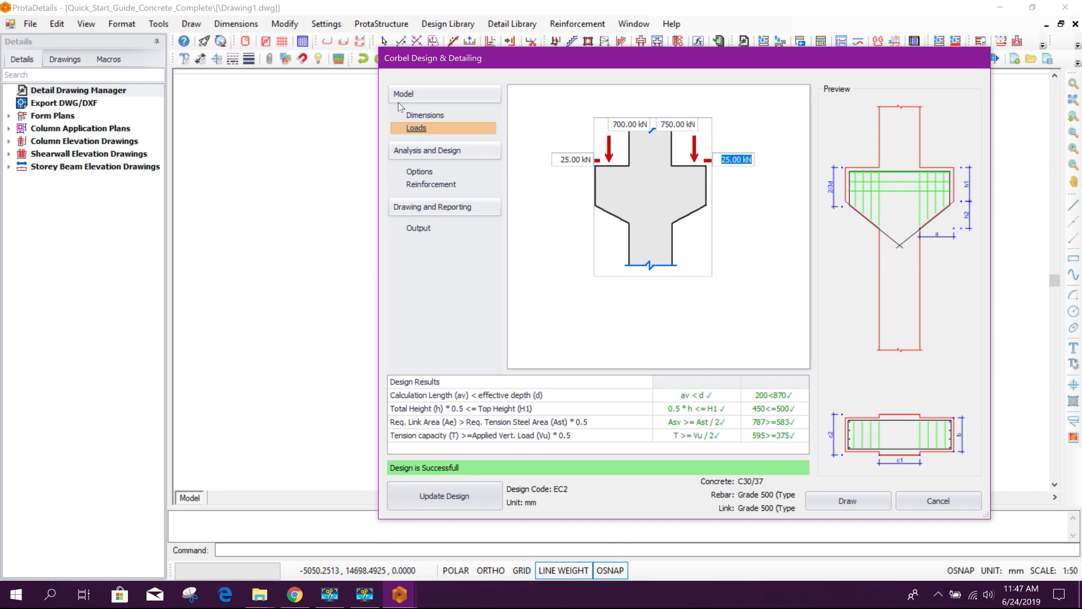
- In Options, choose C25/30 as the concrete grade
click(420, 172)
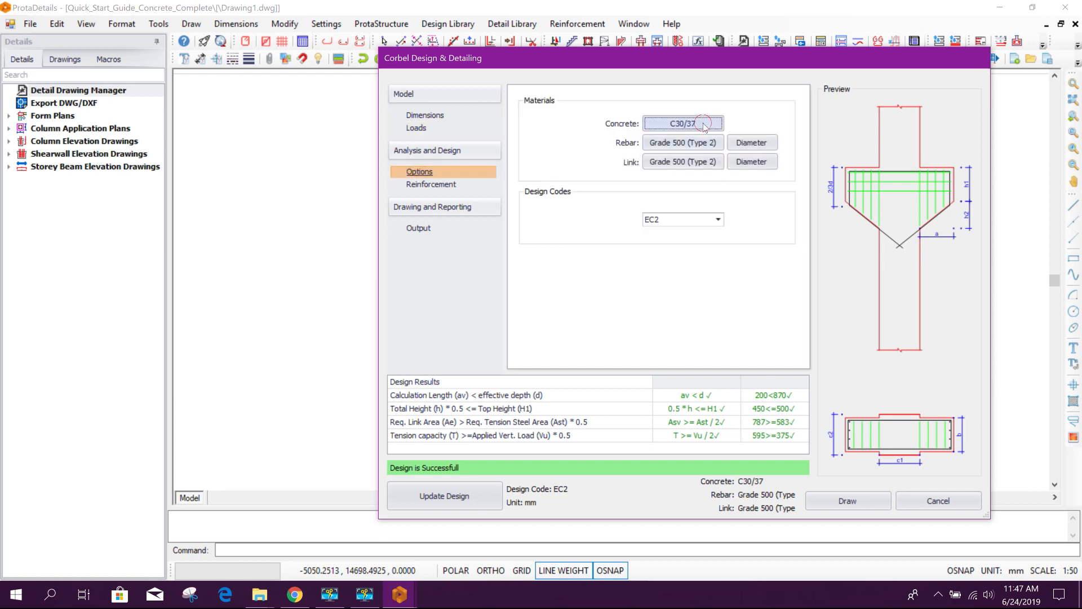
click(682, 124)
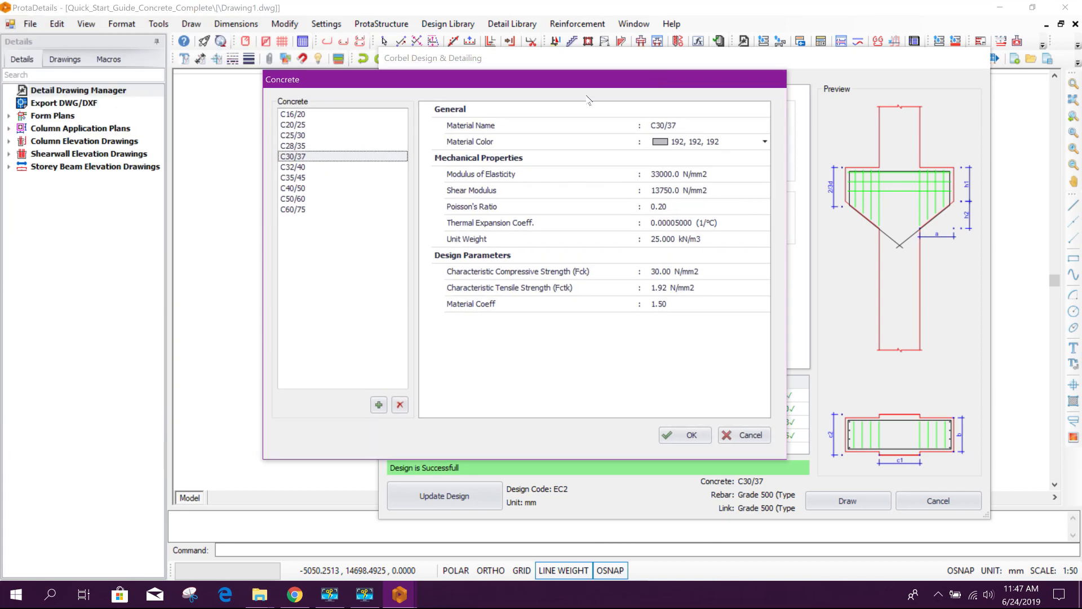
click(292, 145)
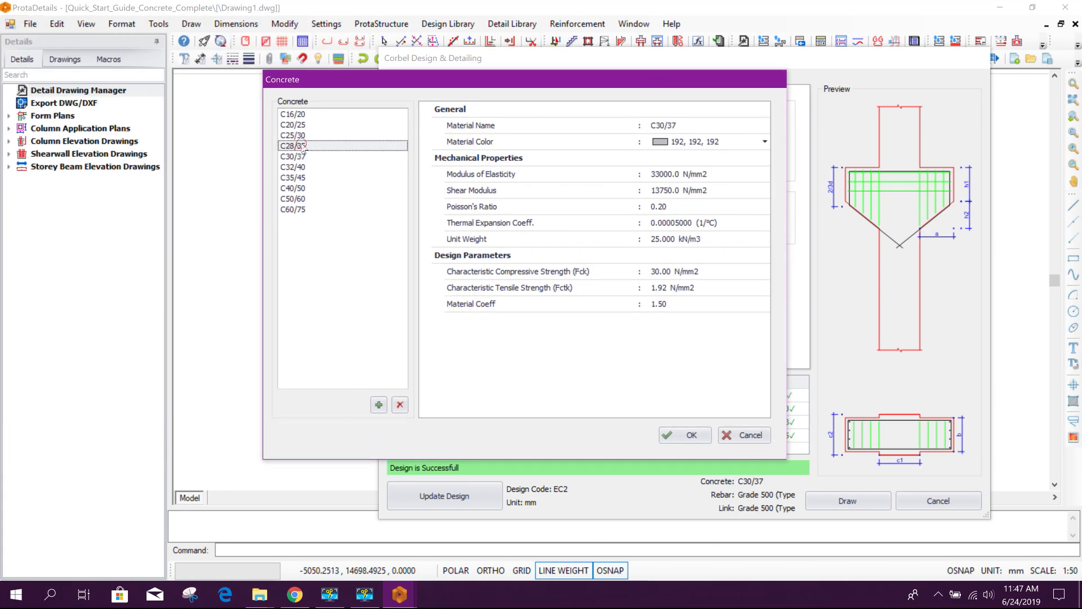
click(293, 135)
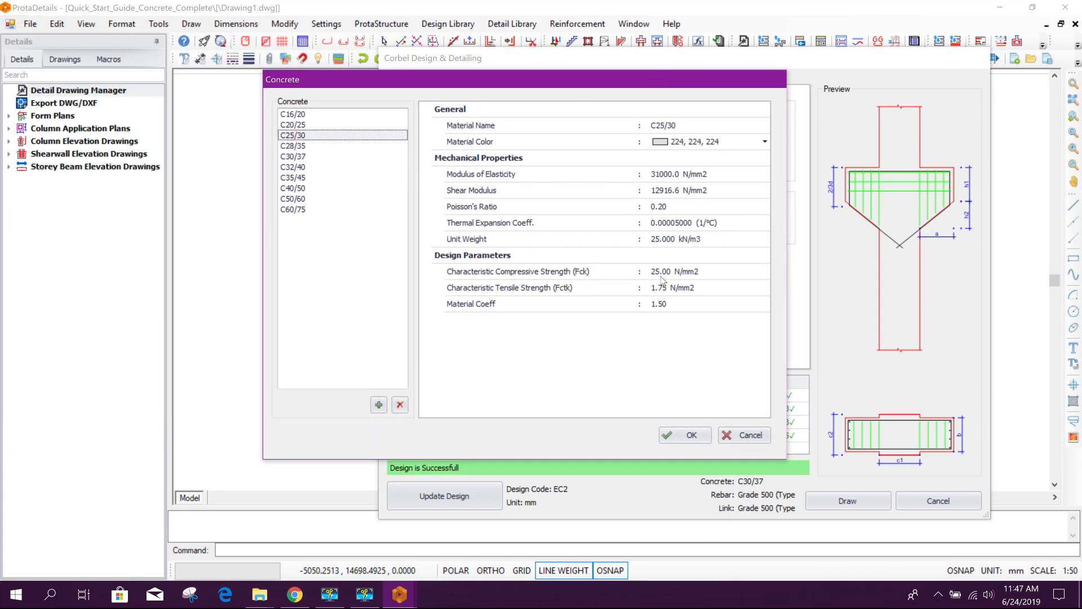
click(691, 435)
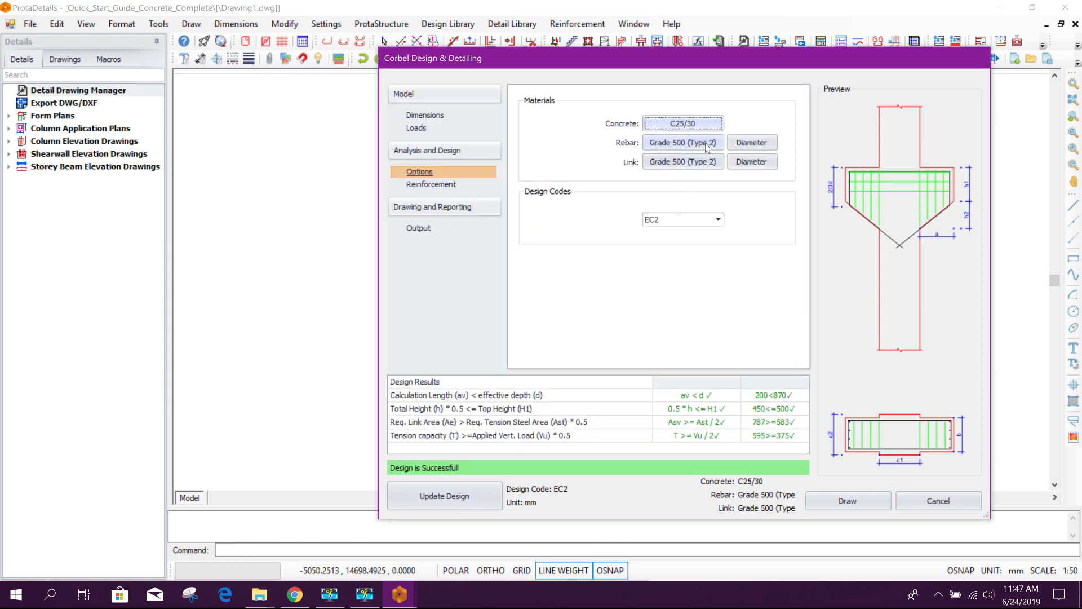
- Choose Grade 460 (Type 2) steel for the main rebar and the links
click(680, 142)
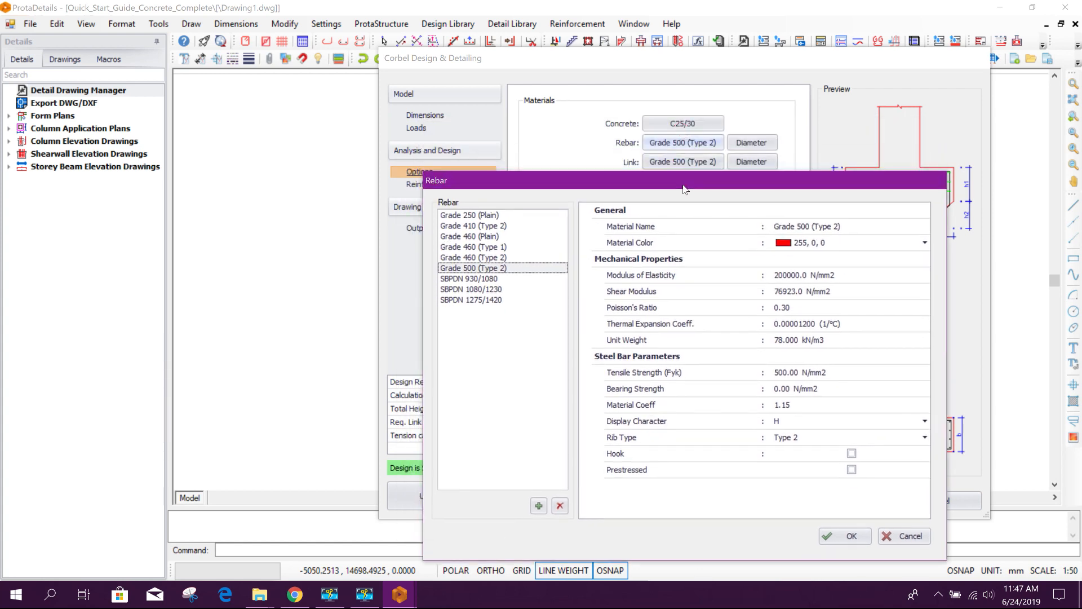
mouse_move(628, 185)
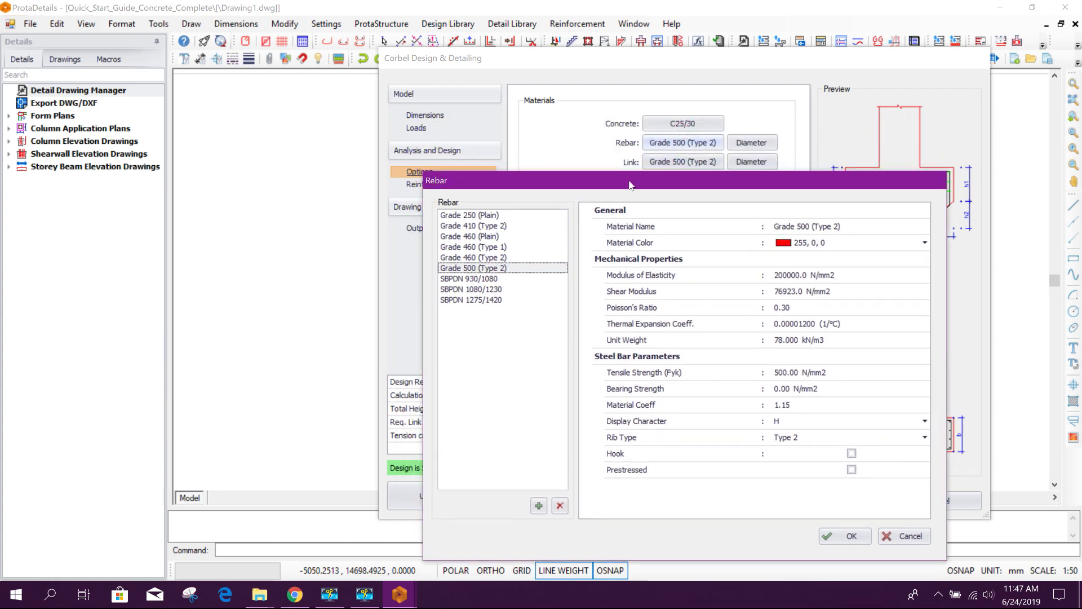
drag(628, 180, 579, 158)
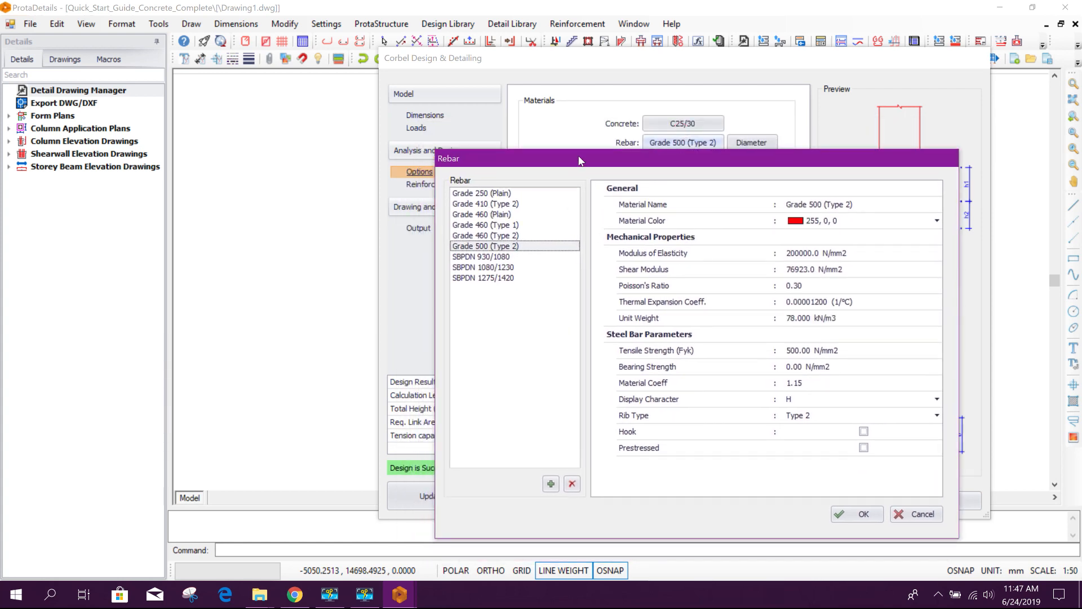
mouse_move(471, 239)
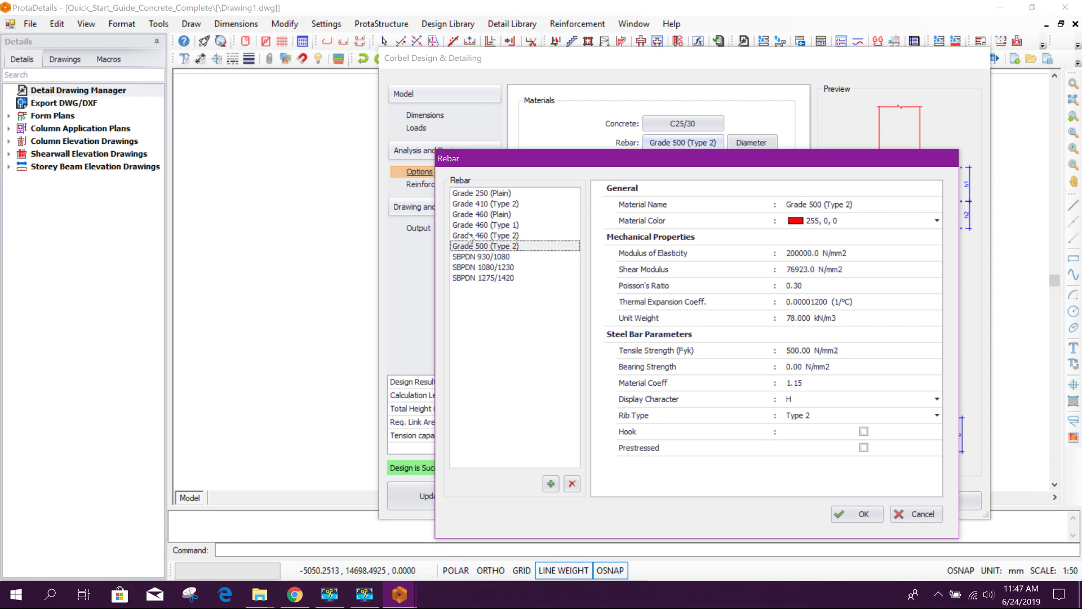
click(484, 224)
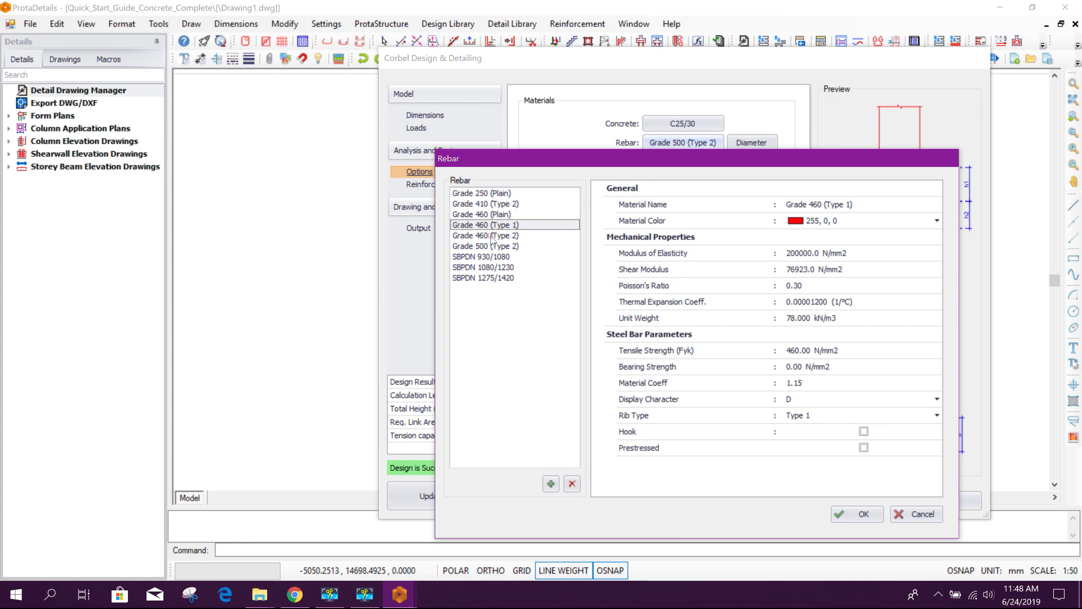
click(856, 514)
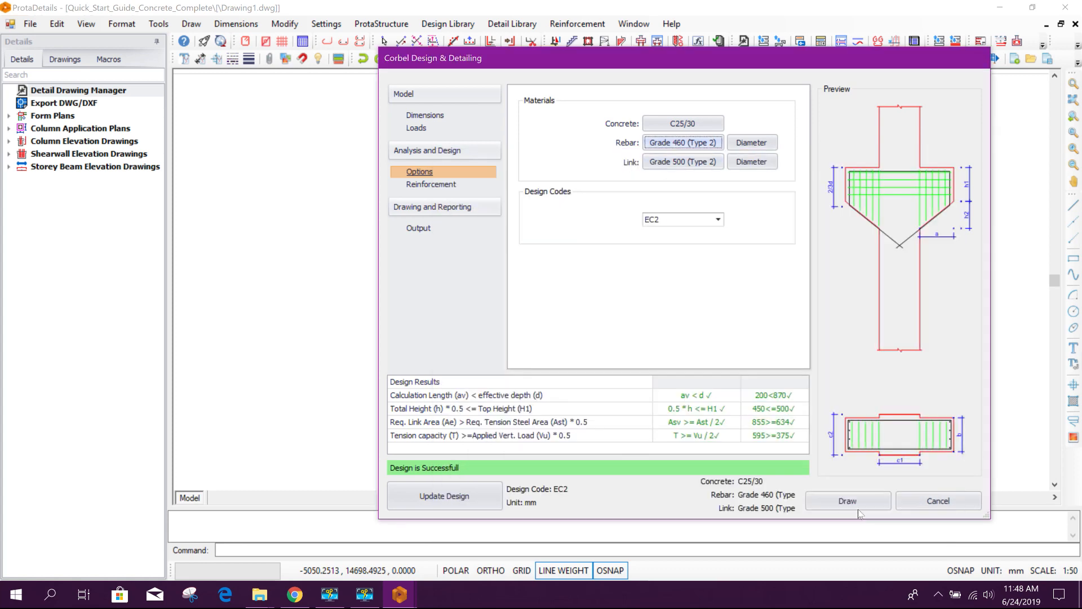
click(682, 161)
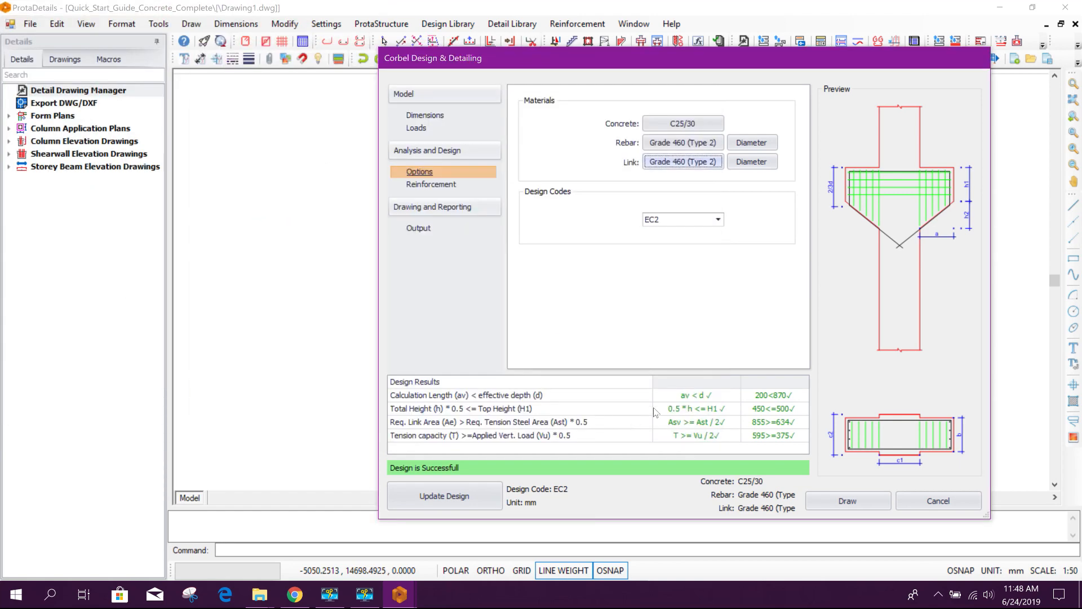
- Untick T10 and T13 and tick T14 in the allowed main bar diameters
click(751, 142)
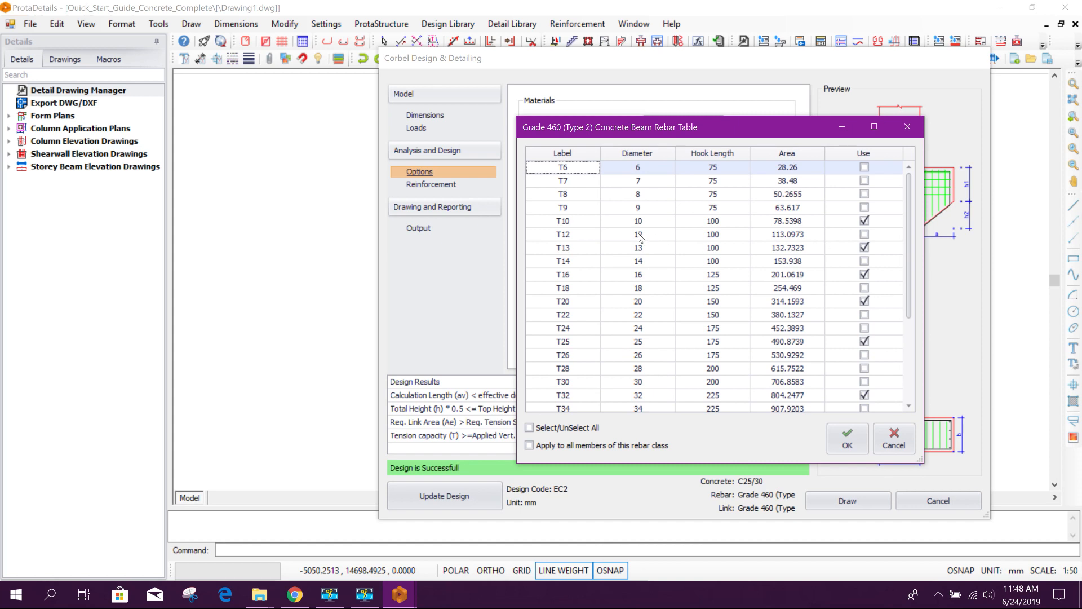
click(864, 221)
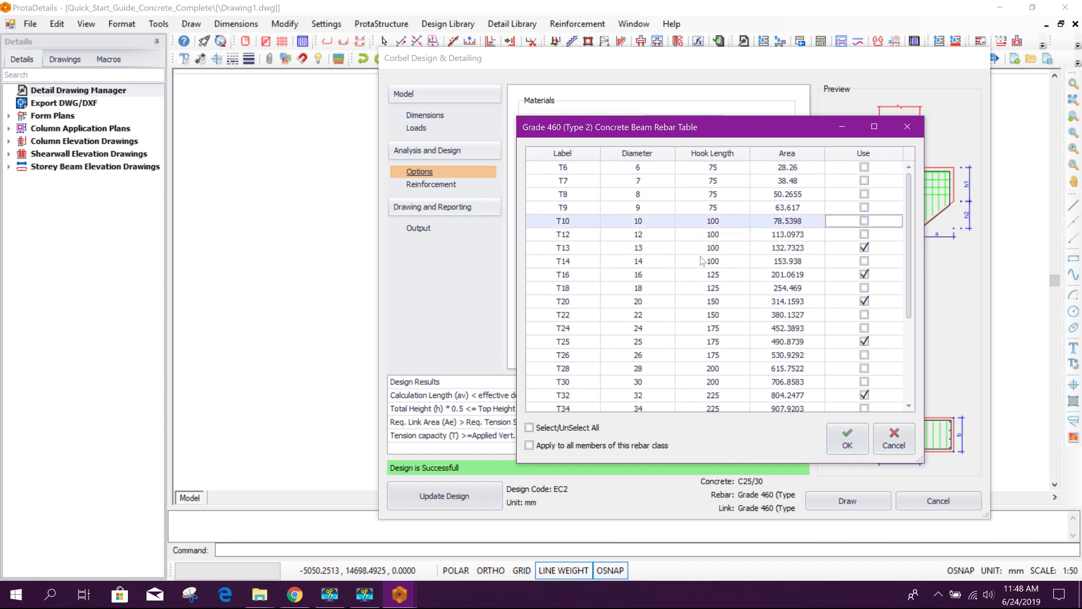
click(863, 248)
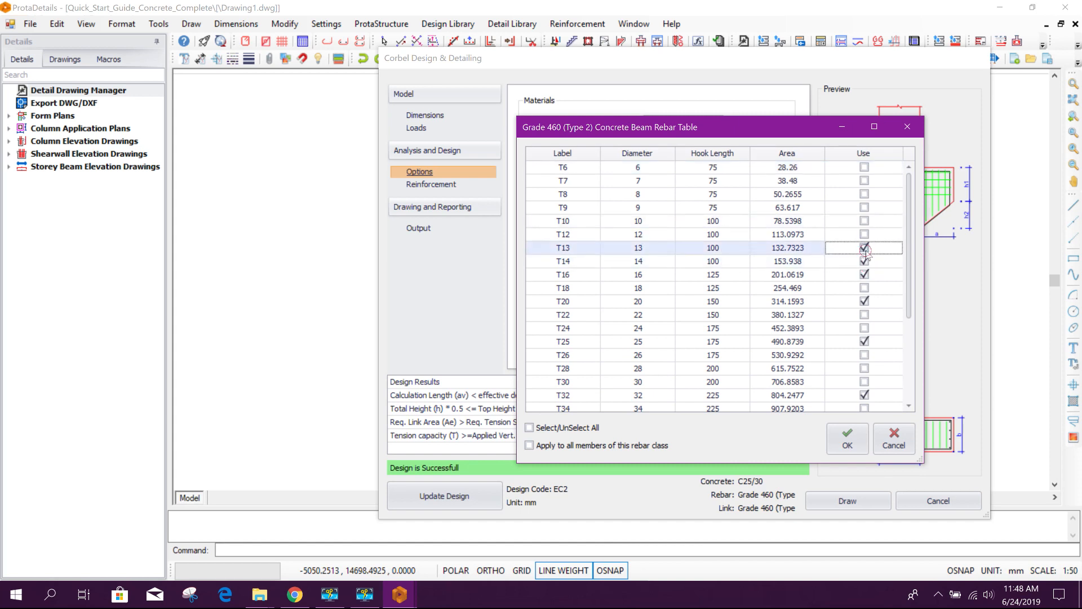
click(865, 248)
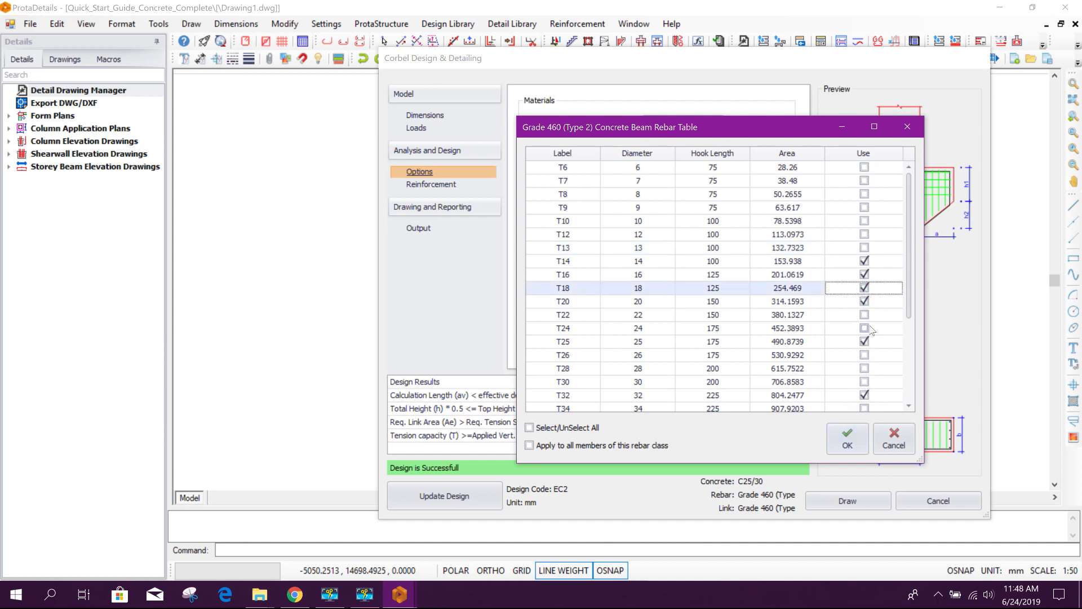
click(847, 444)
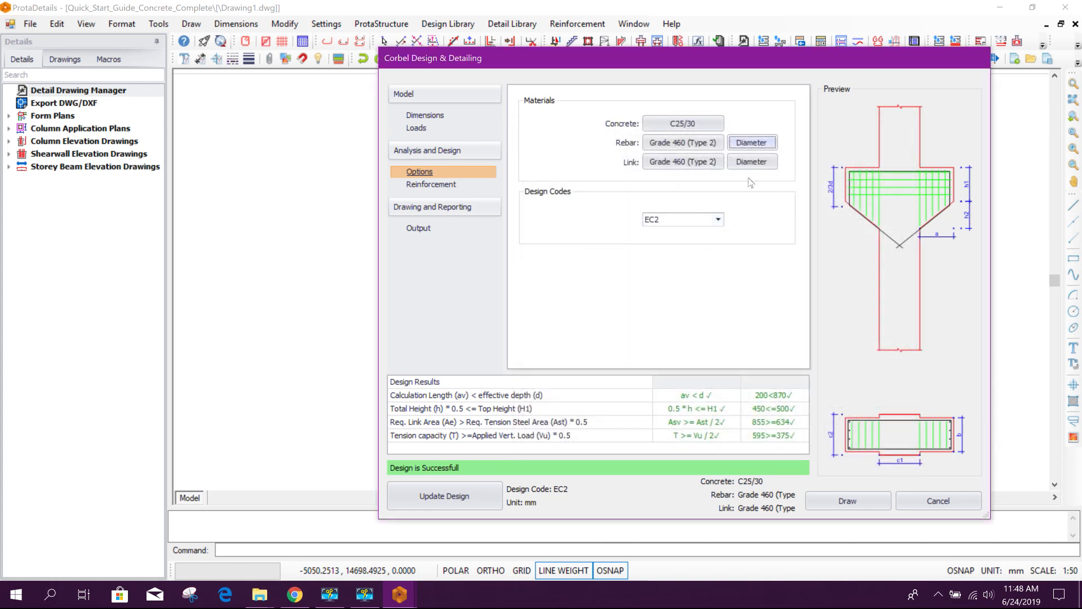
click(751, 161)
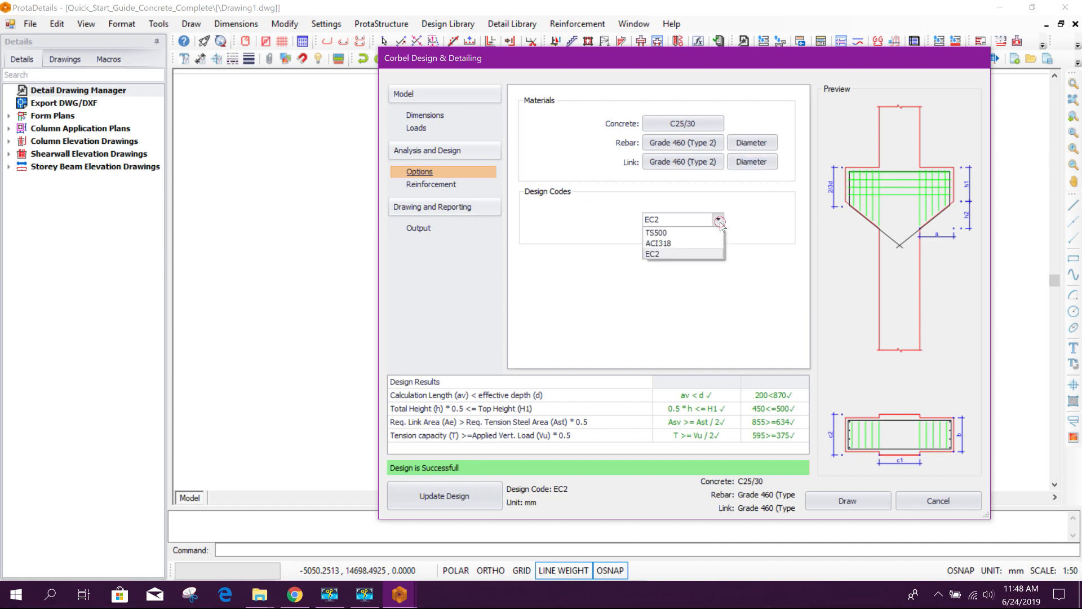
- Switch the design code to ACI318 and update the design on the Reinforcement page
click(658, 244)
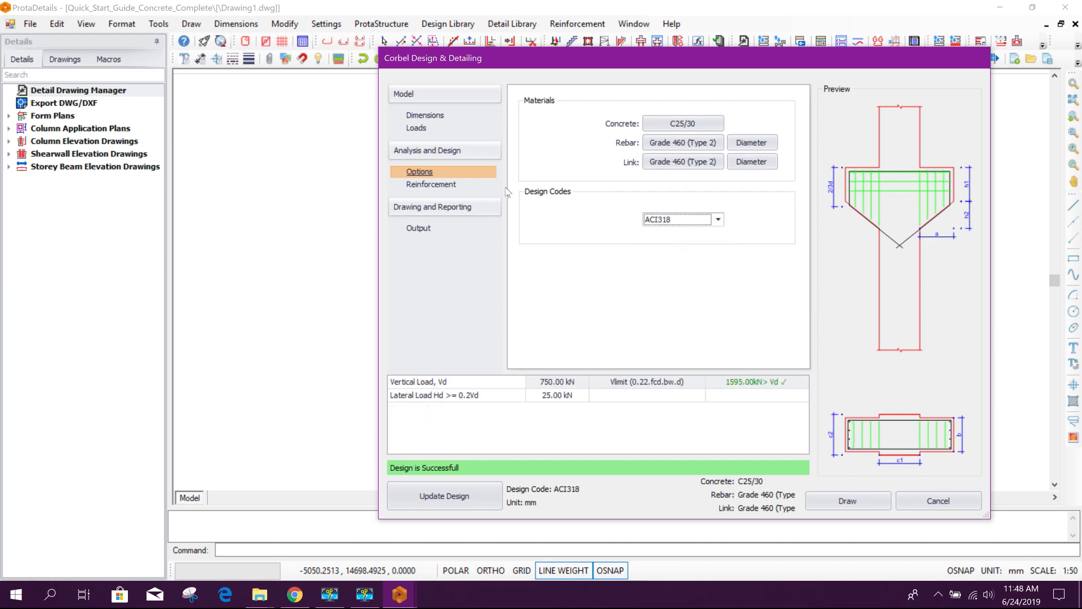
click(430, 184)
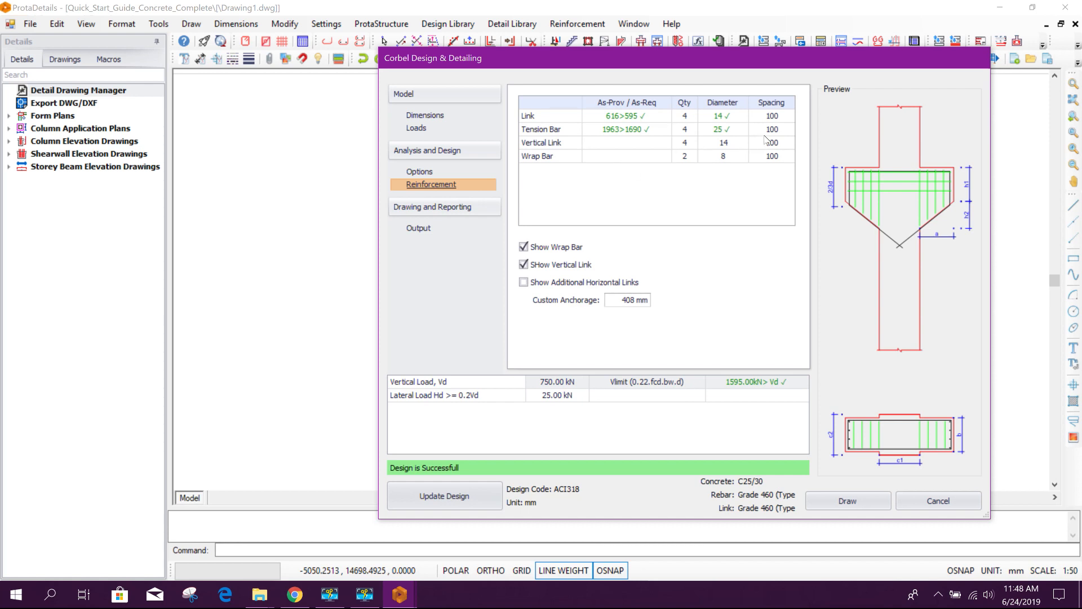
mouse_move(484, 207)
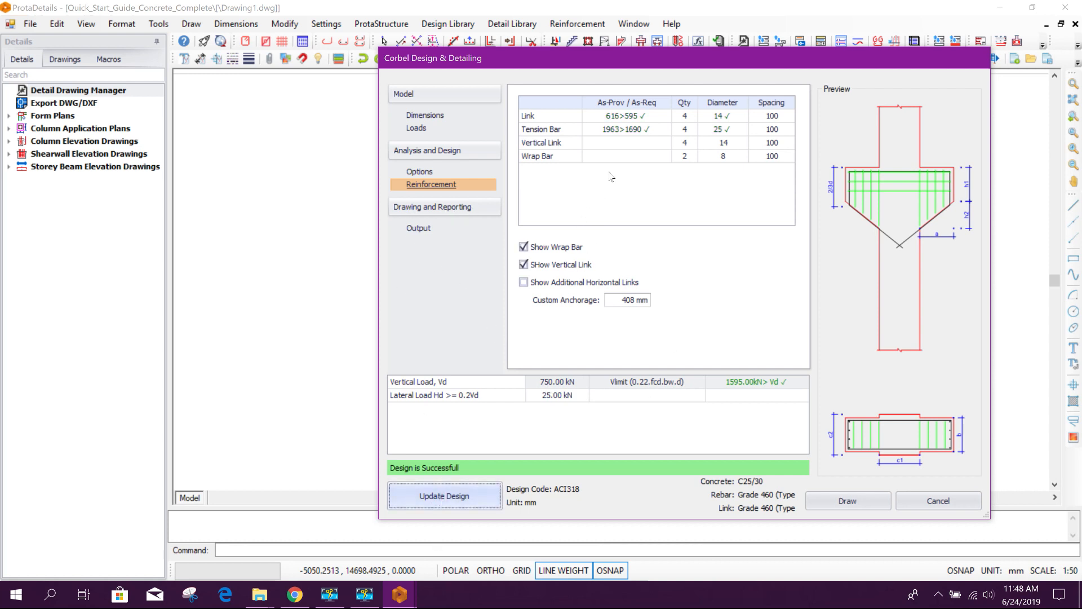
click(444, 496)
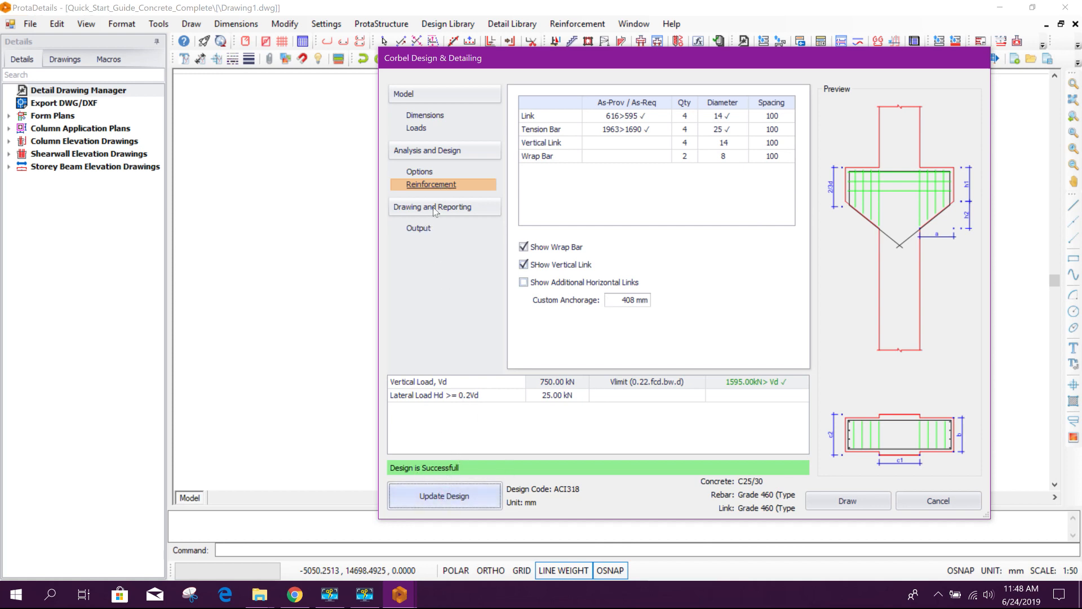
- Create the corbel calculation report from the Output page
click(420, 228)
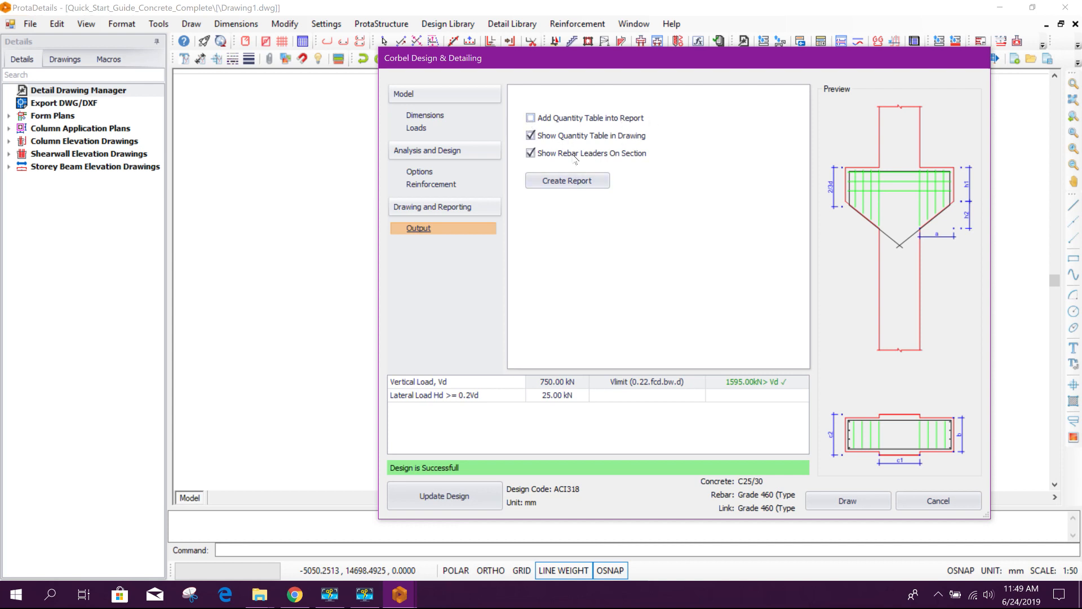
mouse_move(672, 68)
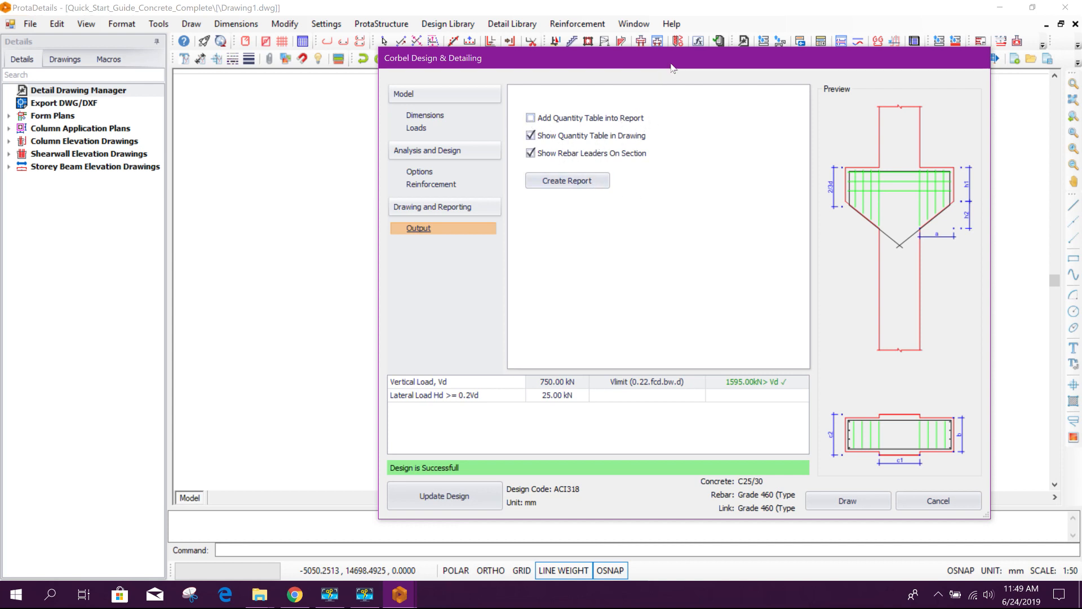
drag(673, 66, 670, 36)
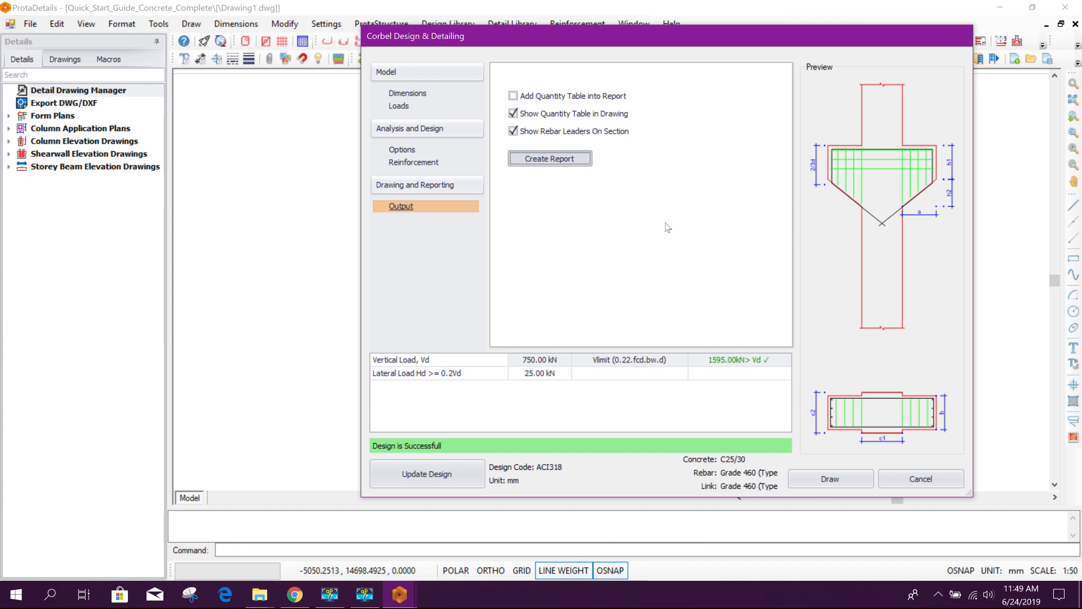
click(549, 157)
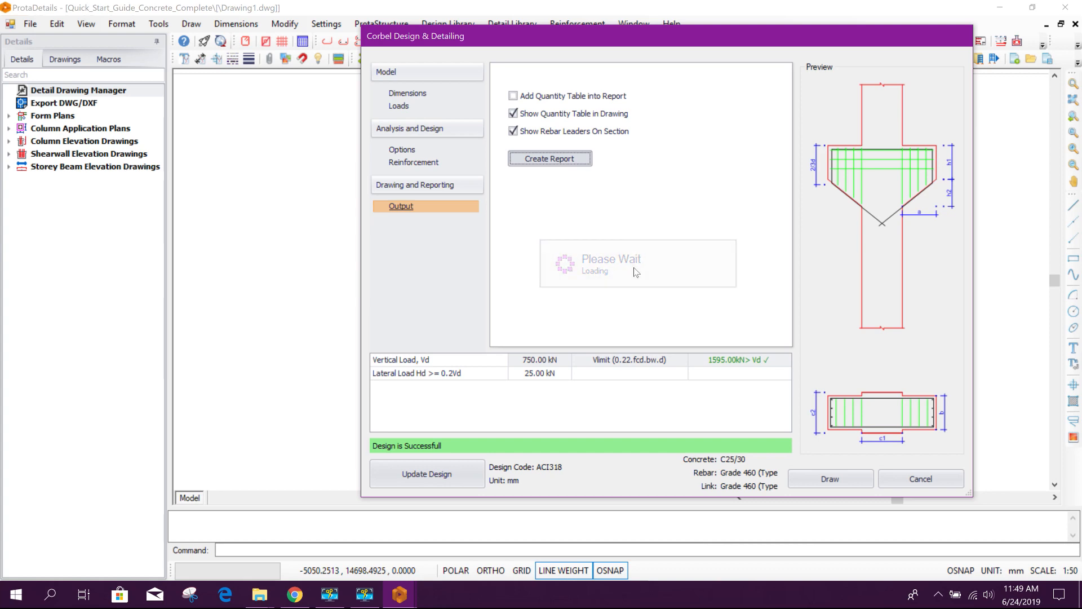
click(549, 158)
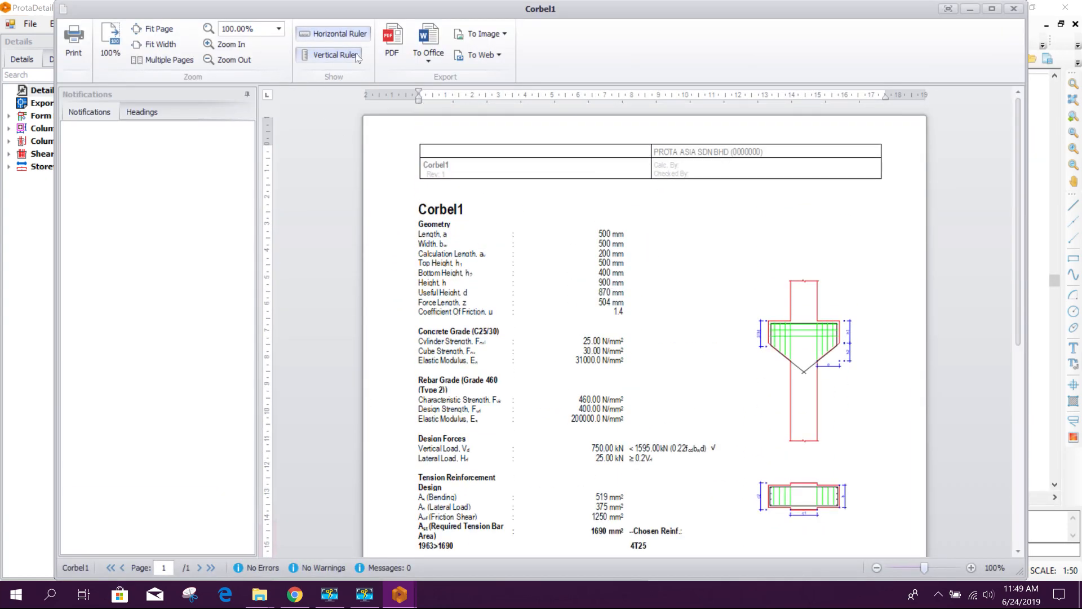
mouse_move(393, 44)
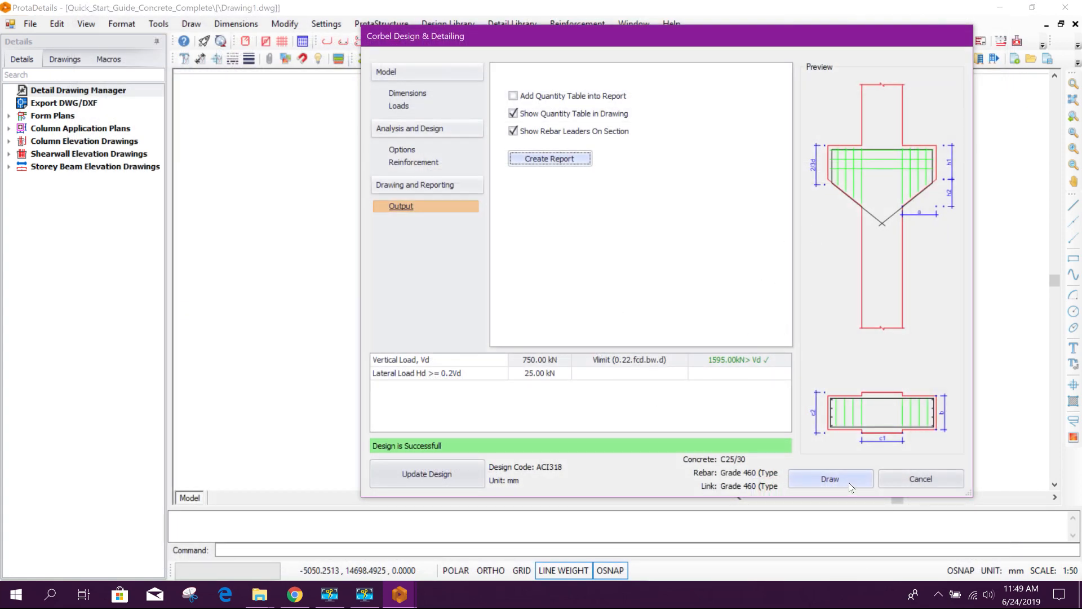
- Draw the corbel detail with side view, A-A section, bar shapes and quantity table
click(830, 478)
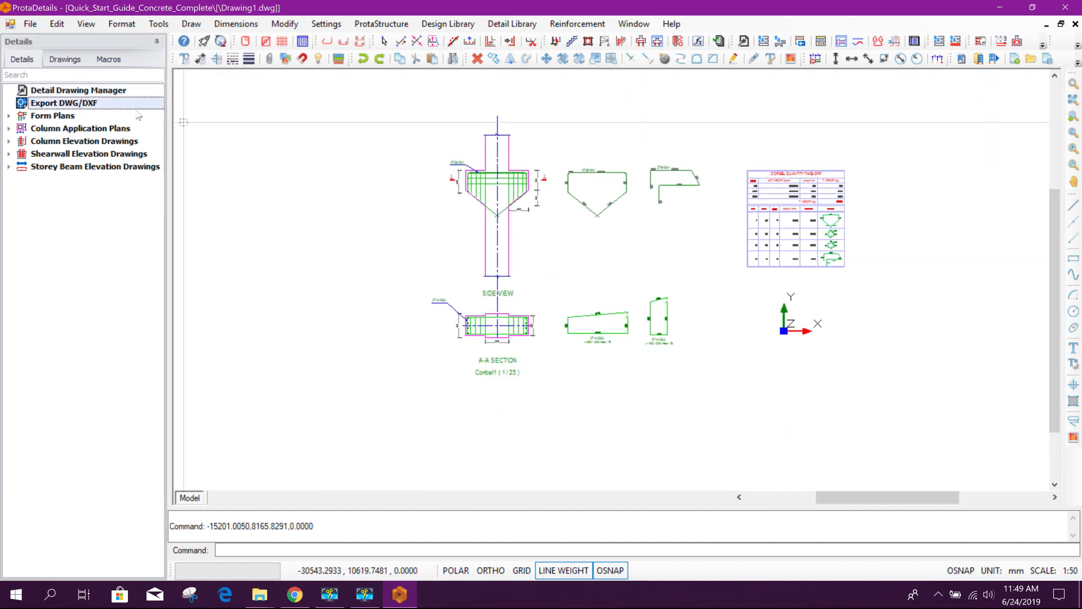
- Export Drawing1.dwg as DWG2010 to the OneDrive Desktop folder
click(63, 102)
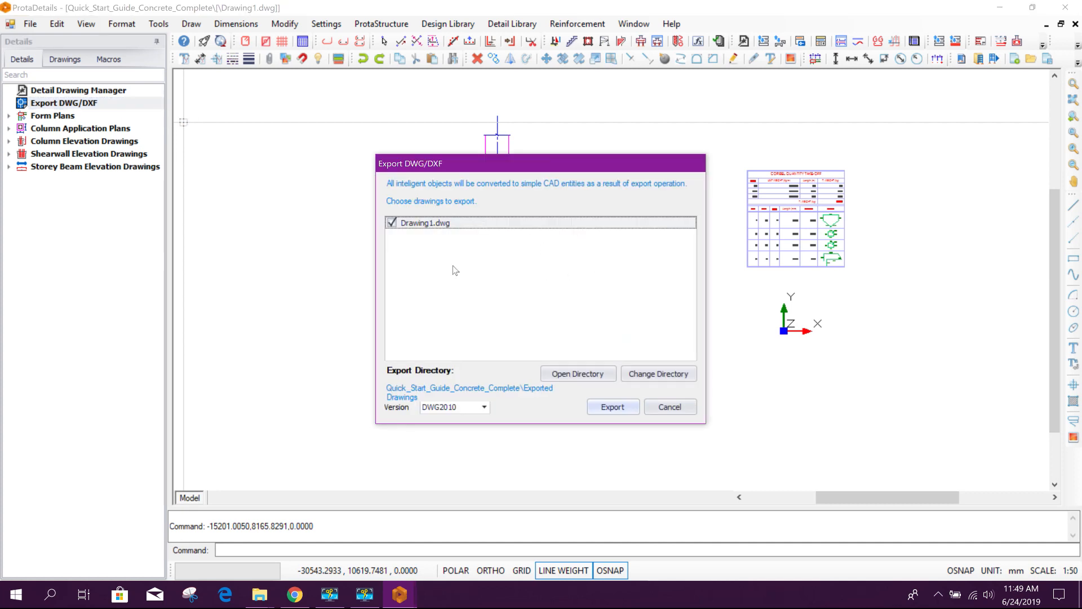
mouse_move(612, 407)
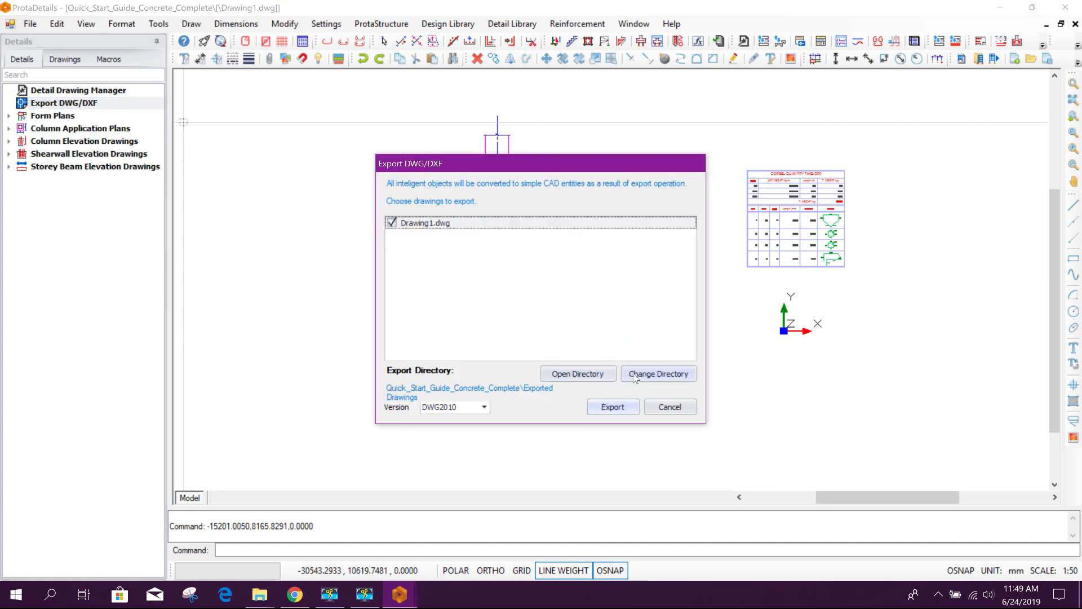
click(656, 373)
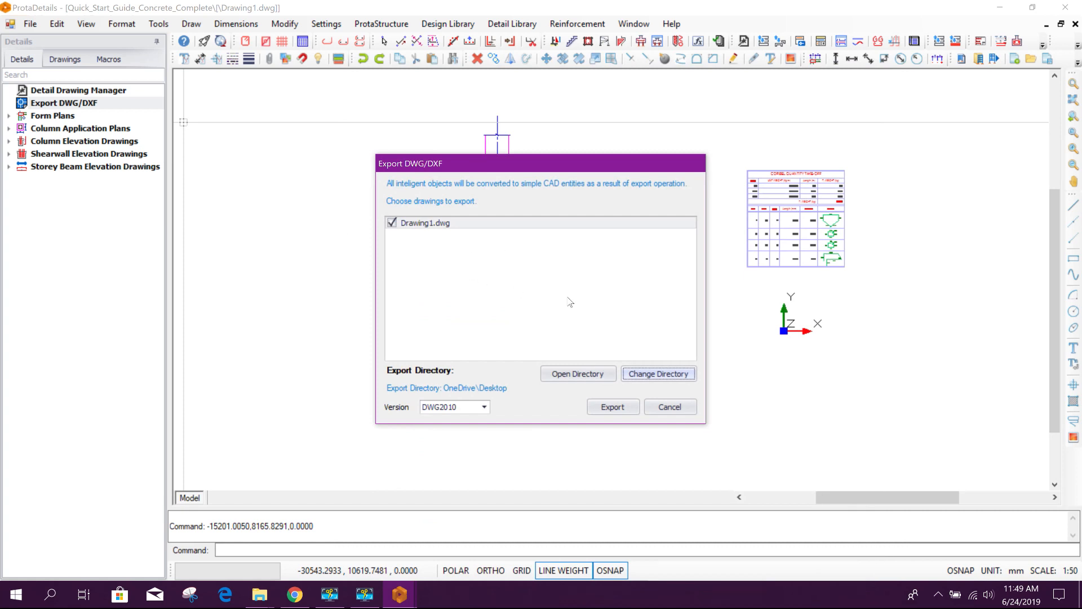
click(611, 407)
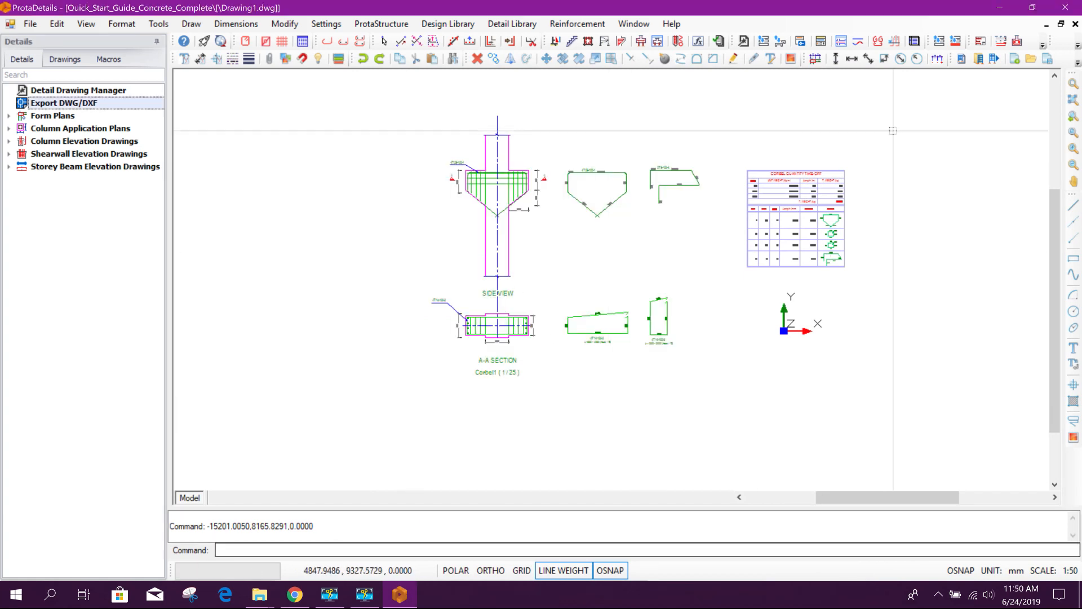
- Reach the desktop and open the exported Drawing1 file with AutoCAD 2020
click(259, 594)
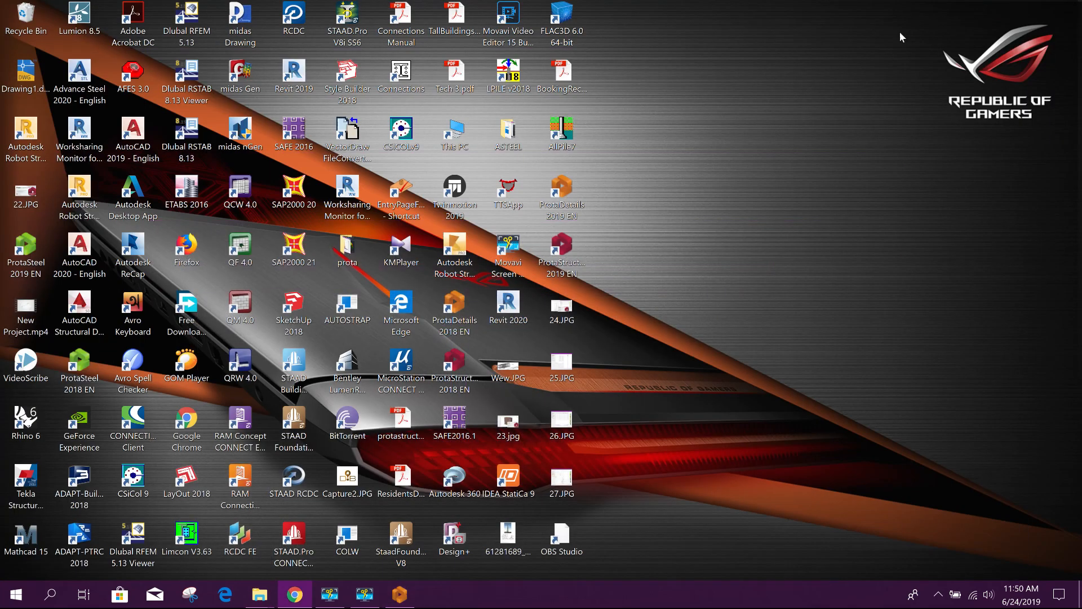
right_click(26, 75)
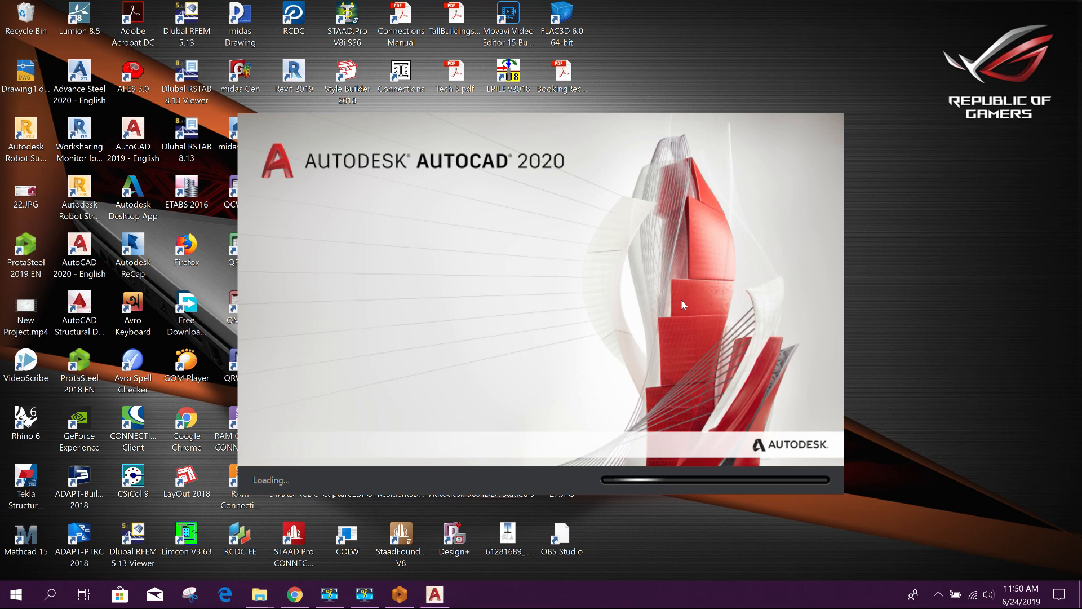
mouse_move(429, 574)
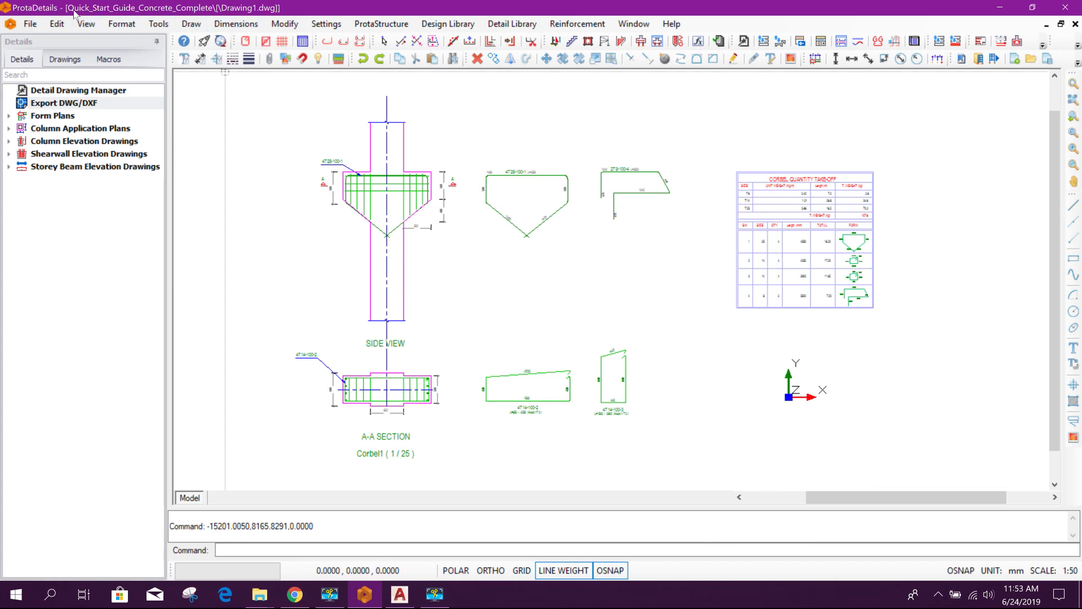
mouse_move(215, 110)
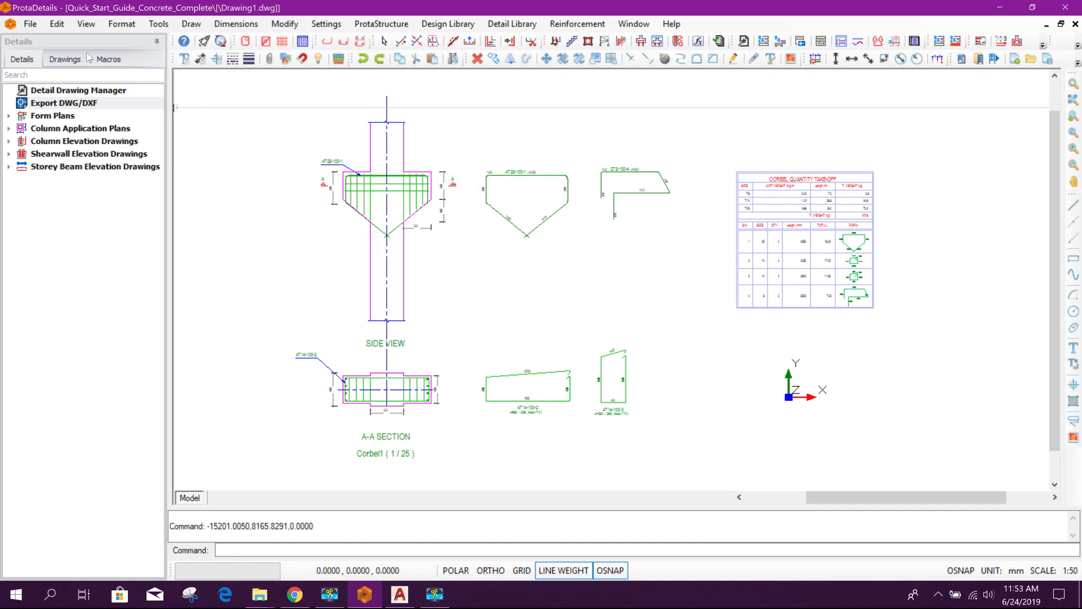
mouse_move(501, 221)
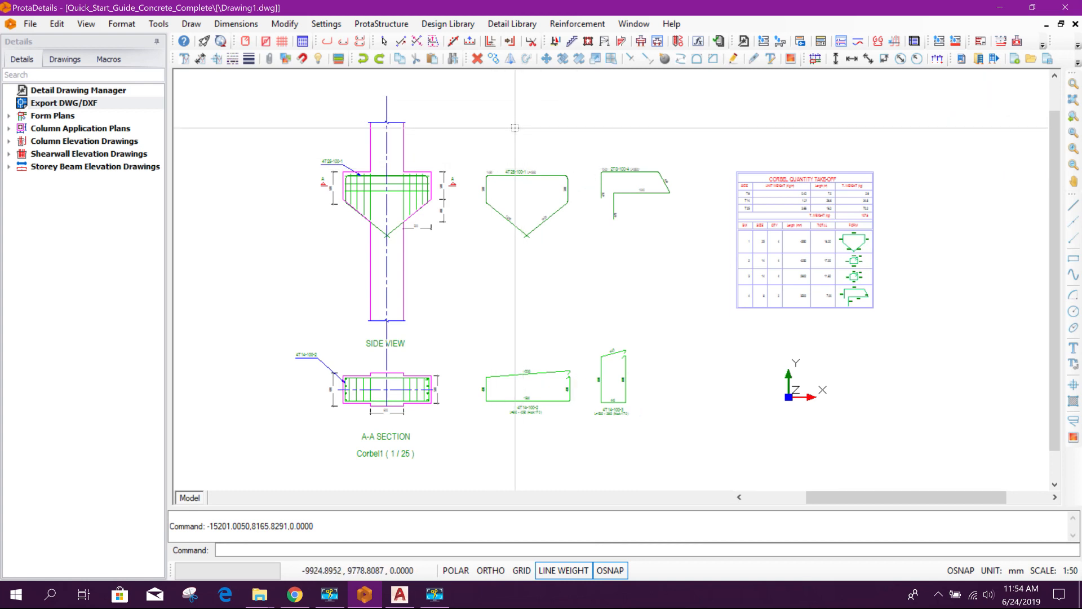
mouse_move(557, 82)
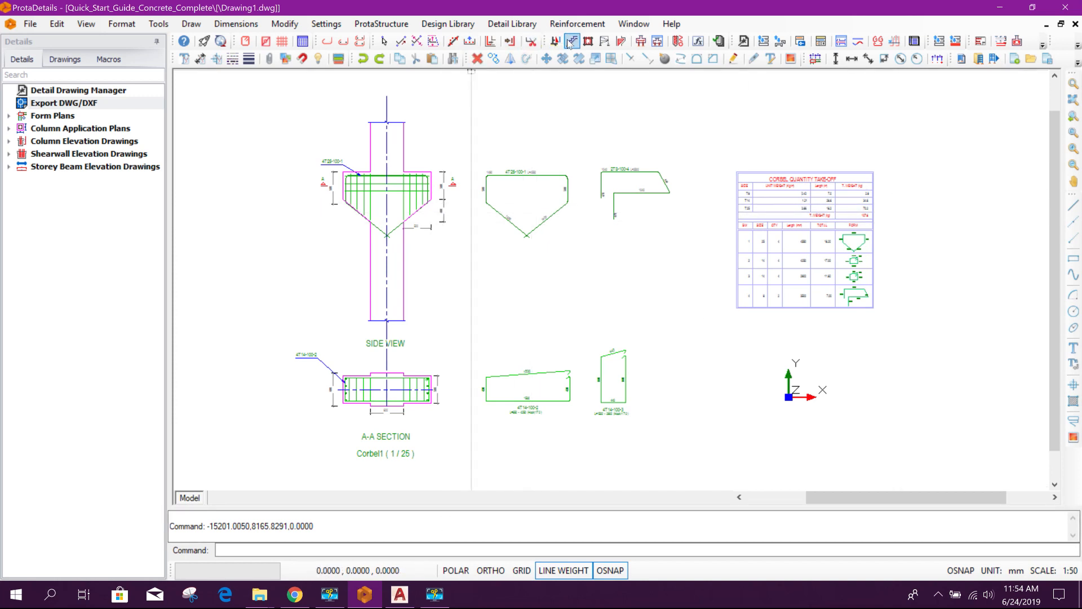
mouse_move(574, 40)
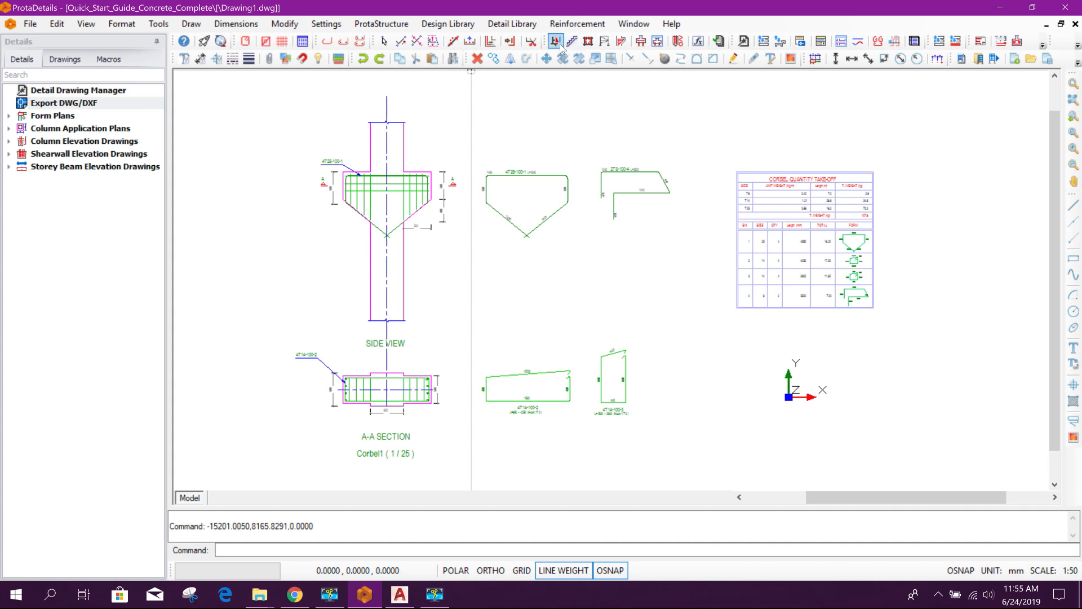
mouse_move(587, 40)
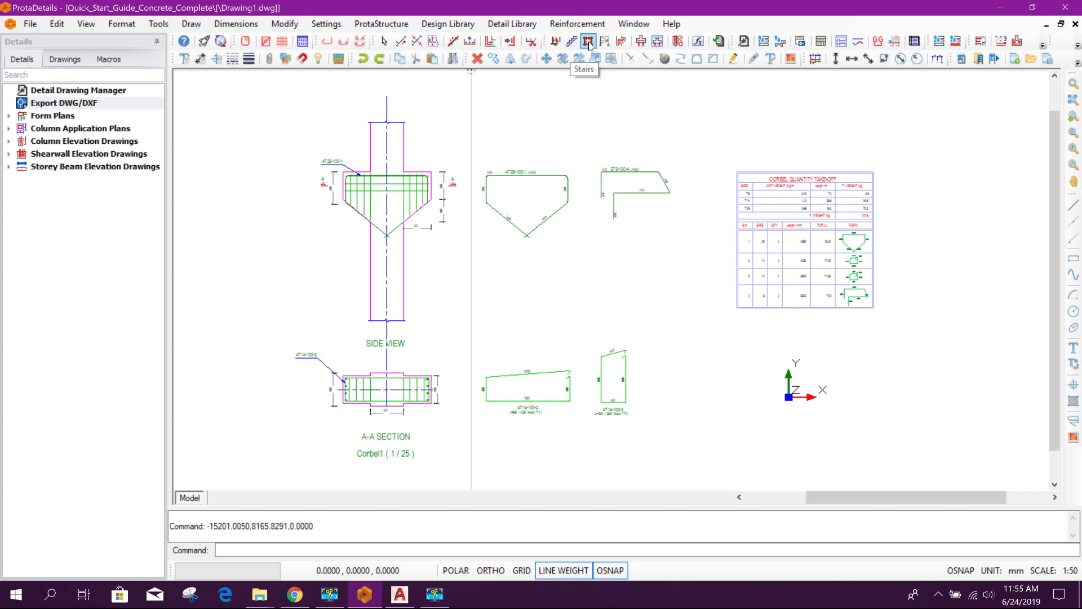
mouse_move(620, 41)
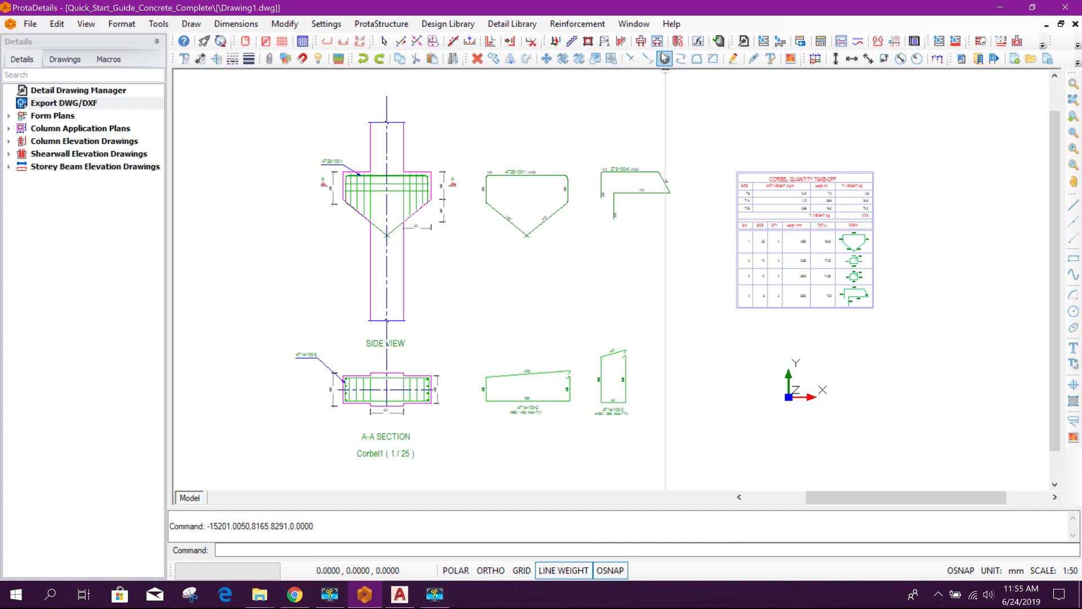
mouse_move(677, 41)
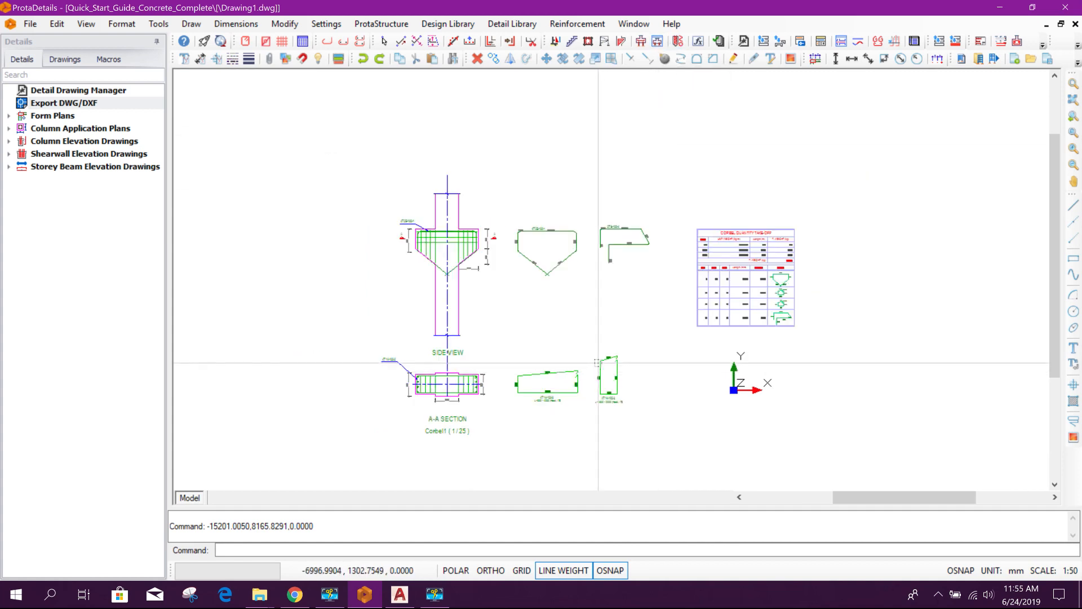
mouse_move(609, 319)
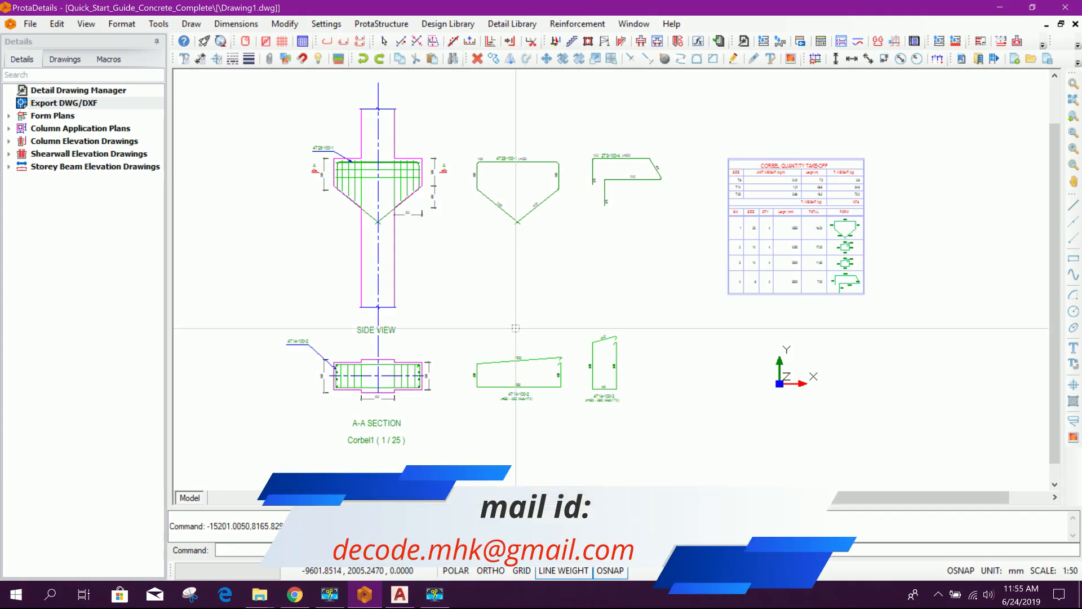
mouse_move(684, 244)
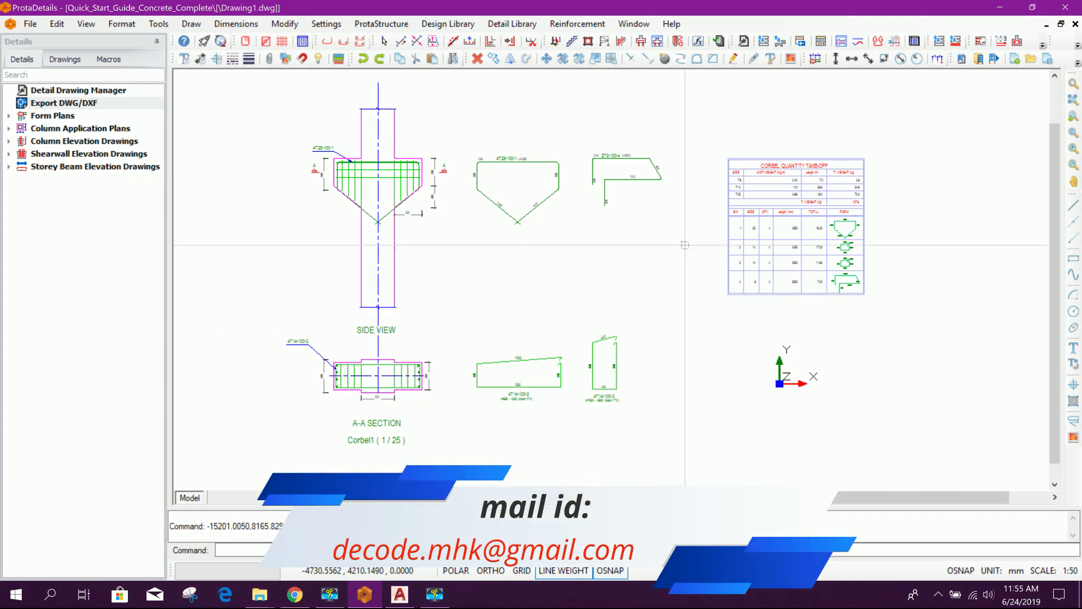